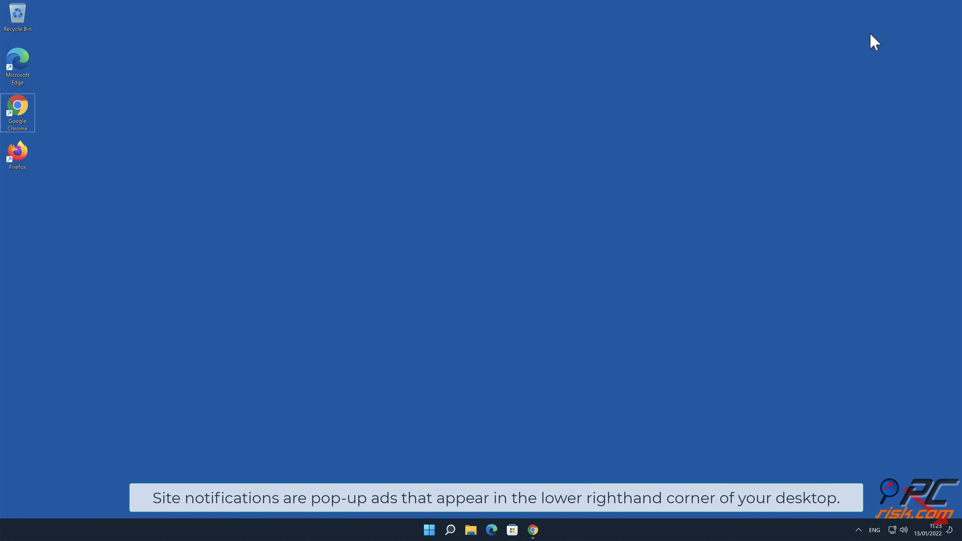
pyautogui.moveTo(653, 301)
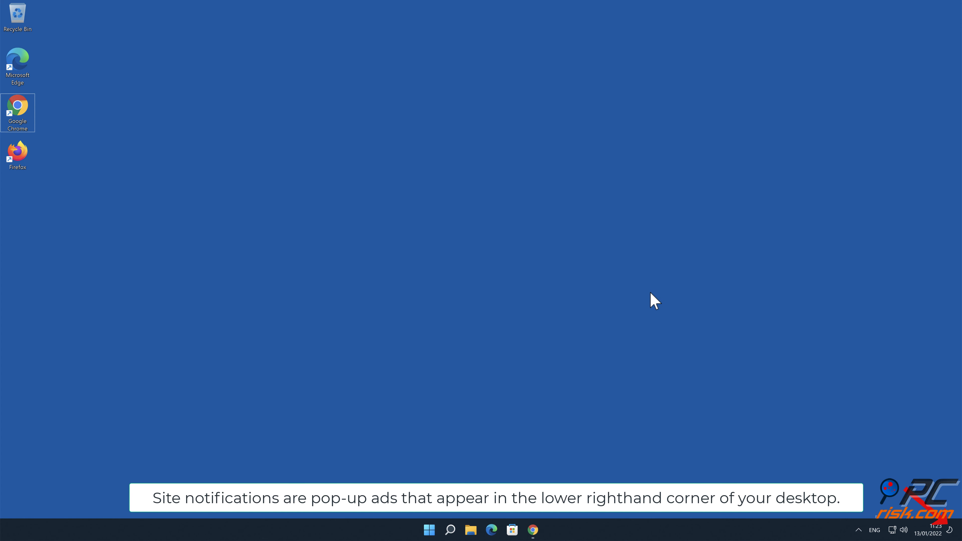
# Answer freeiphone.info's 'Show notifications' prompt, then close the Chrome window.
pyautogui.click(532, 530)
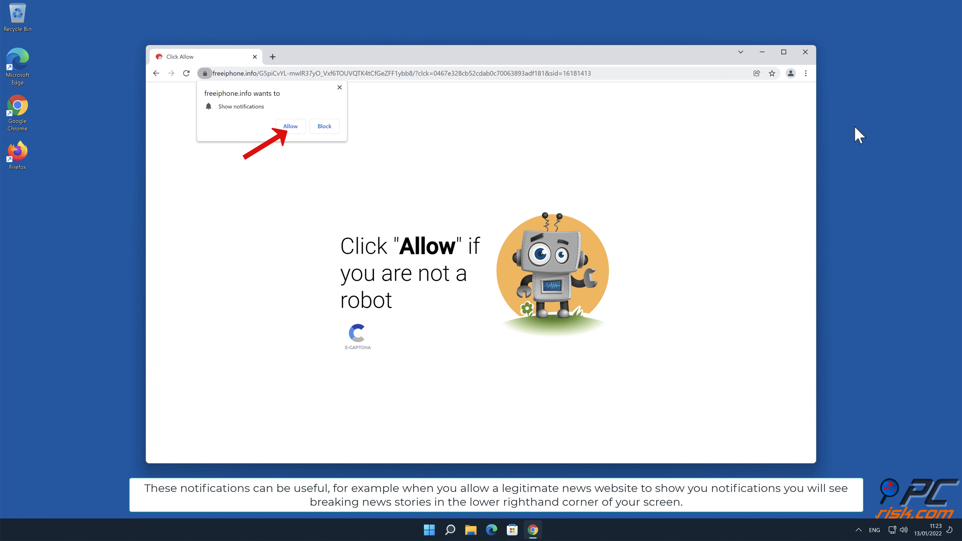
pyautogui.moveTo(317, 131)
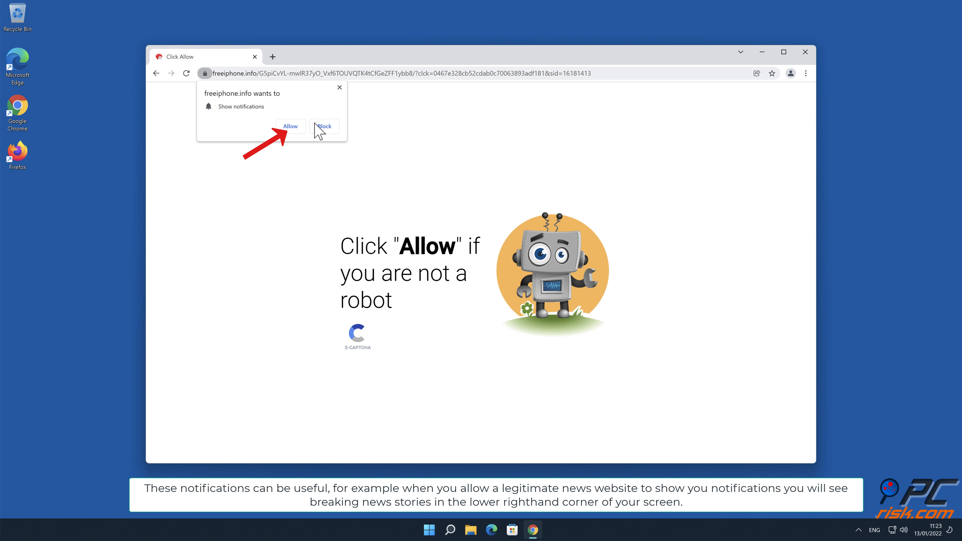
pyautogui.click(289, 126)
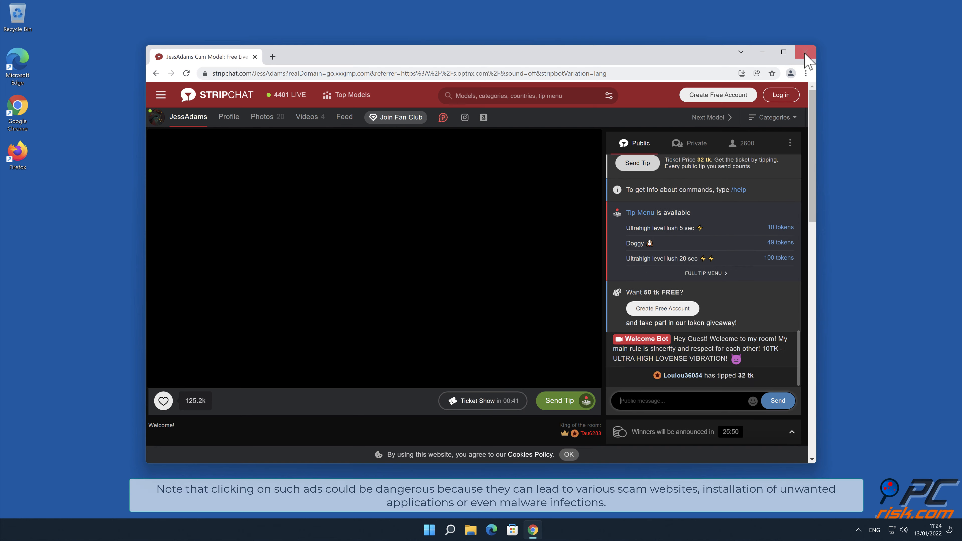
pyautogui.click(806, 52)
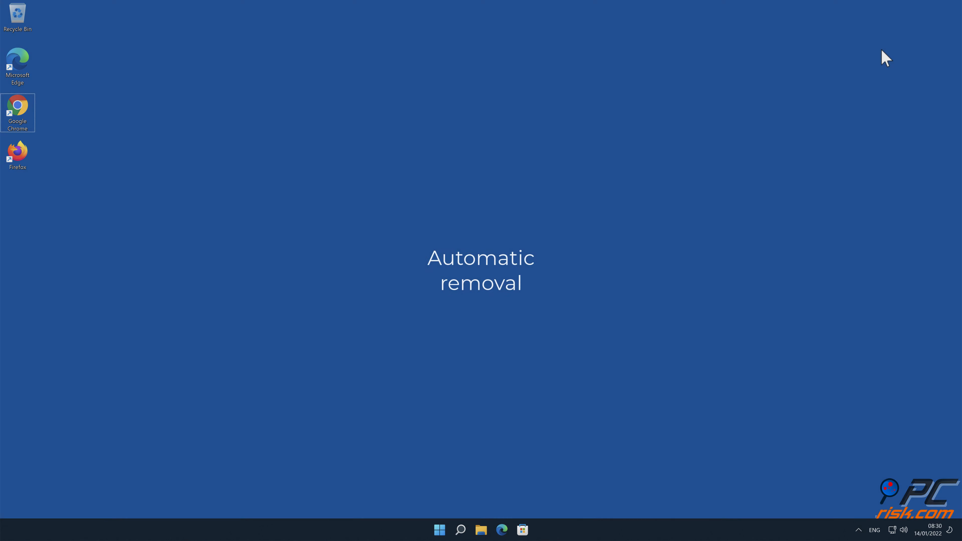
pyautogui.moveTo(30, 123)
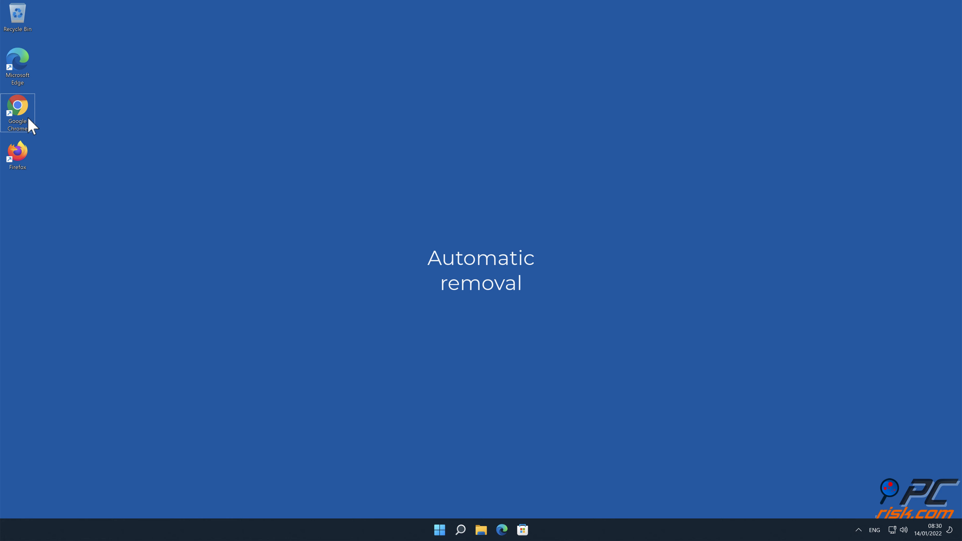
pyautogui.doubleClick(17, 113)
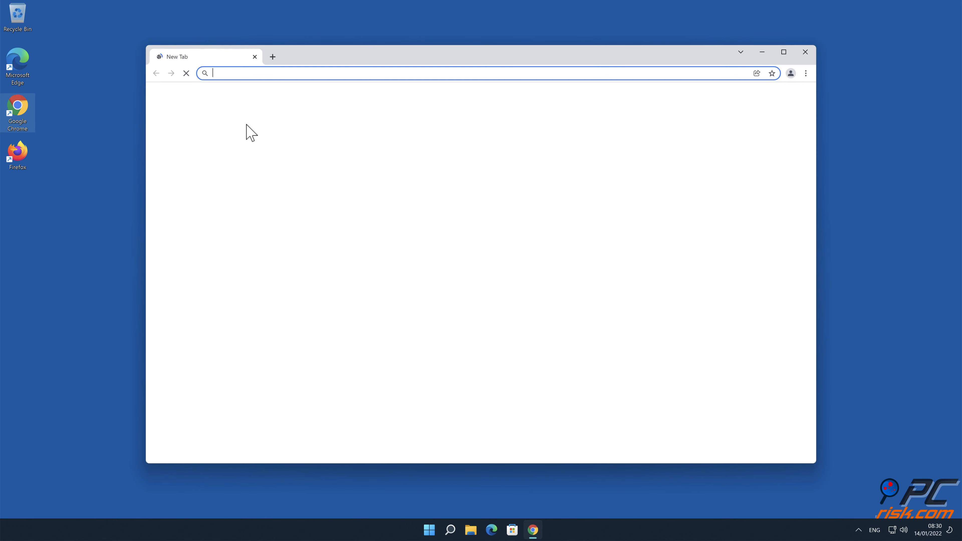
pyautogui.write('www.comb')
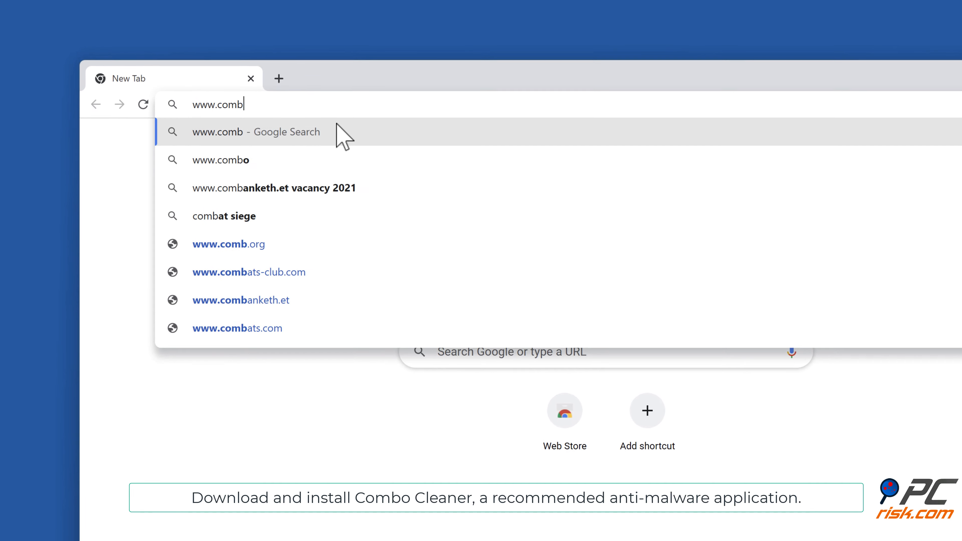
pyautogui.write('ocleaner.com')
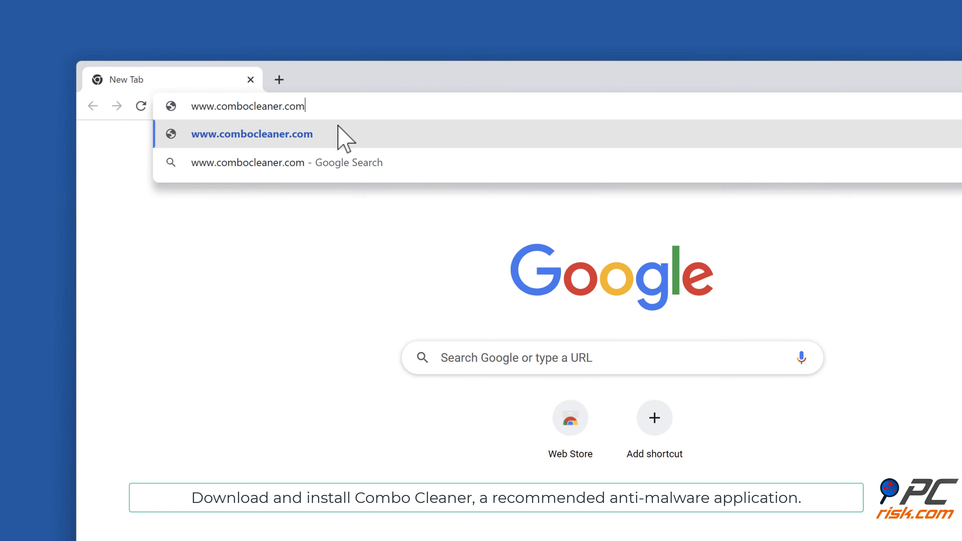
pyautogui.click(252, 134)
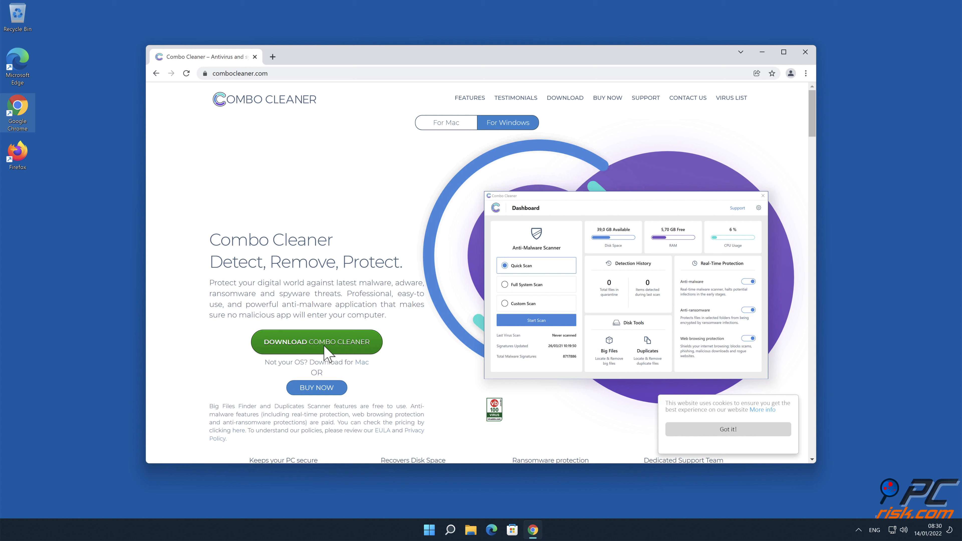
pyautogui.click(316, 342)
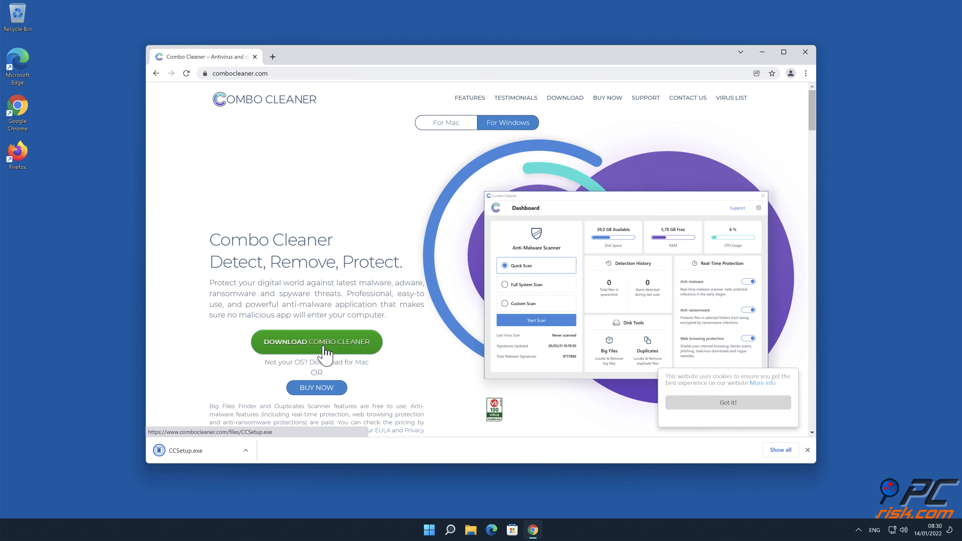
pyautogui.moveTo(214, 459)
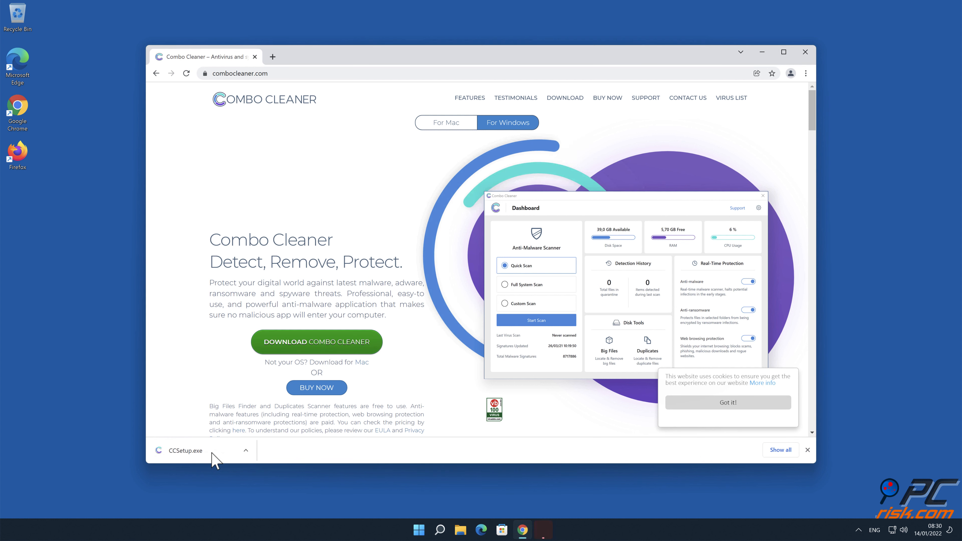
# Run CCSetup.exe, allow UAC, accept the default install location and finish with launch checked.
pyautogui.click(182, 451)
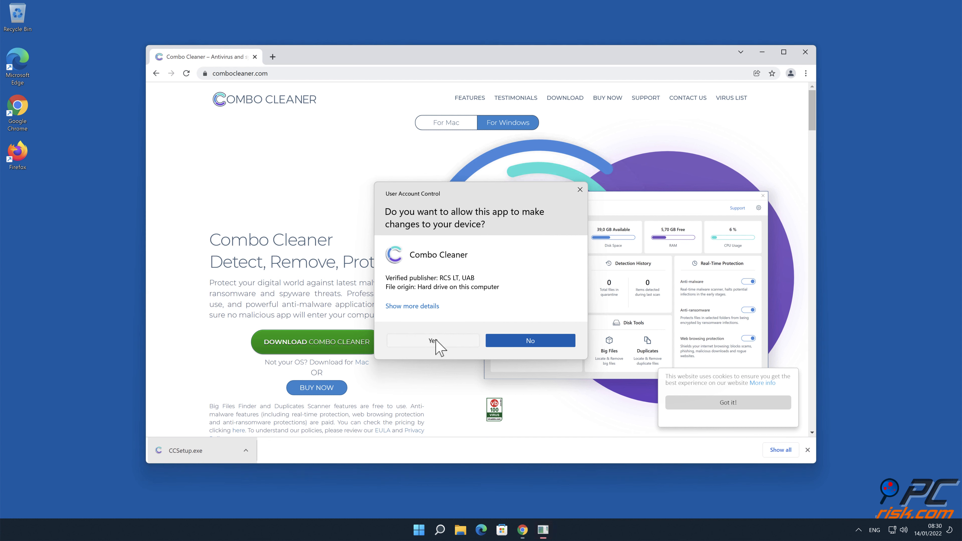
pyautogui.click(432, 341)
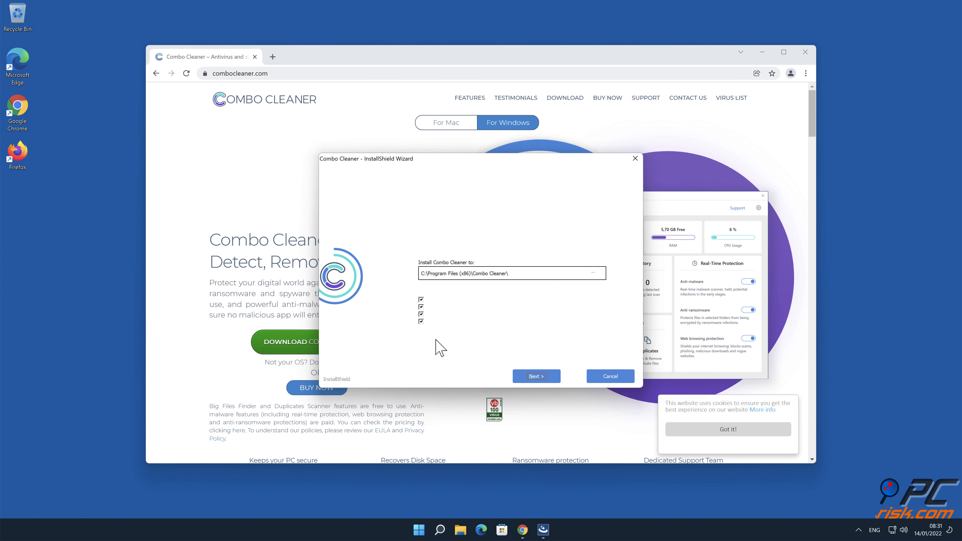
pyautogui.click(535, 376)
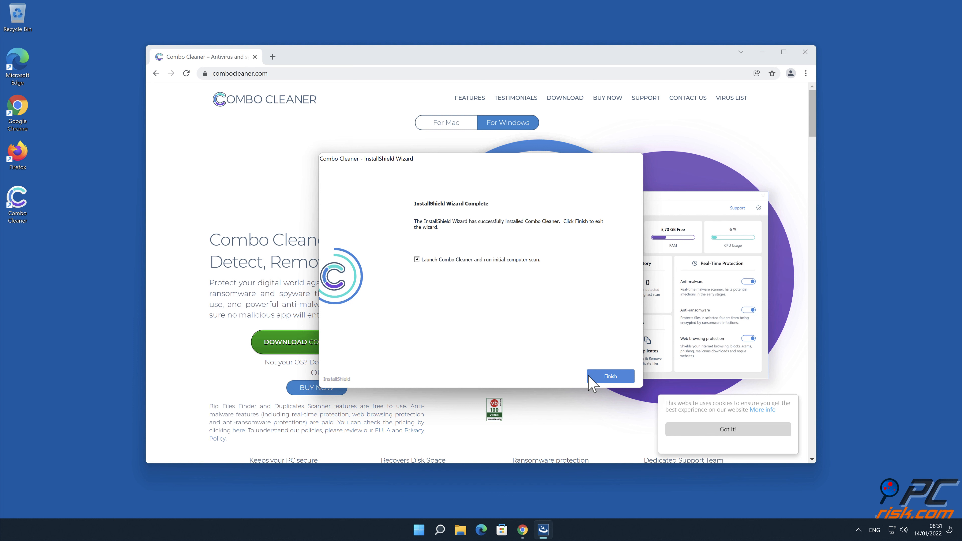
pyautogui.click(609, 377)
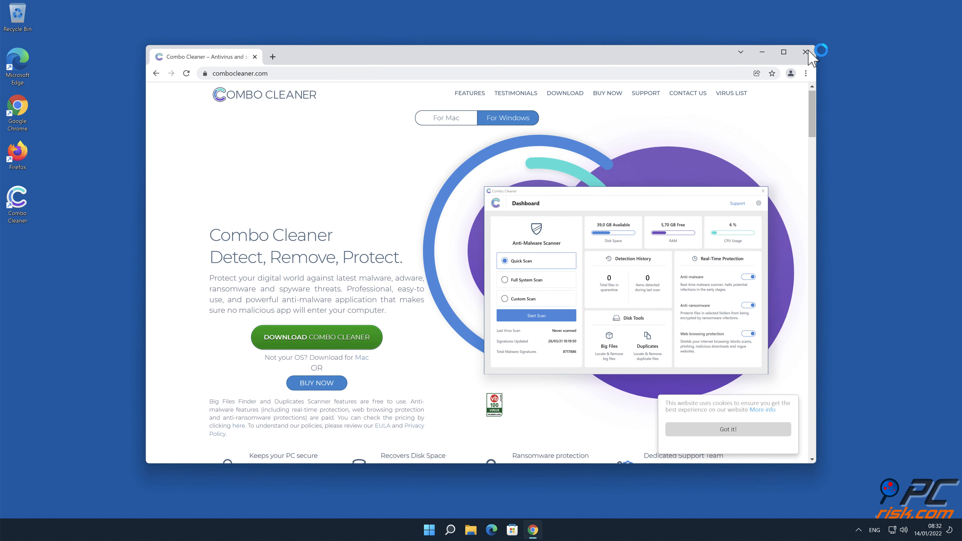
# Close Chrome, let the scan run, move the freeiphone.info Ads threat to quarantine and dismiss the summary.
pyautogui.click(806, 52)
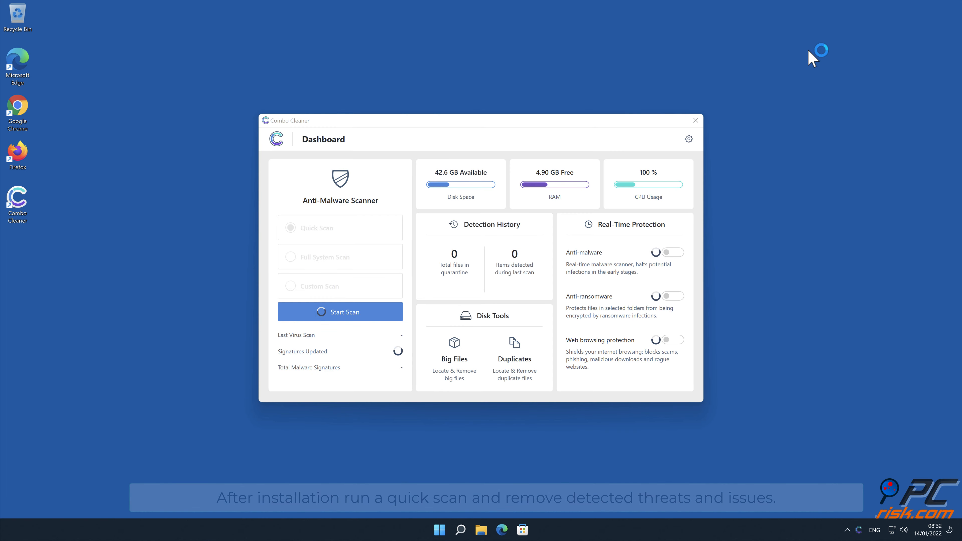
pyautogui.click(340, 312)
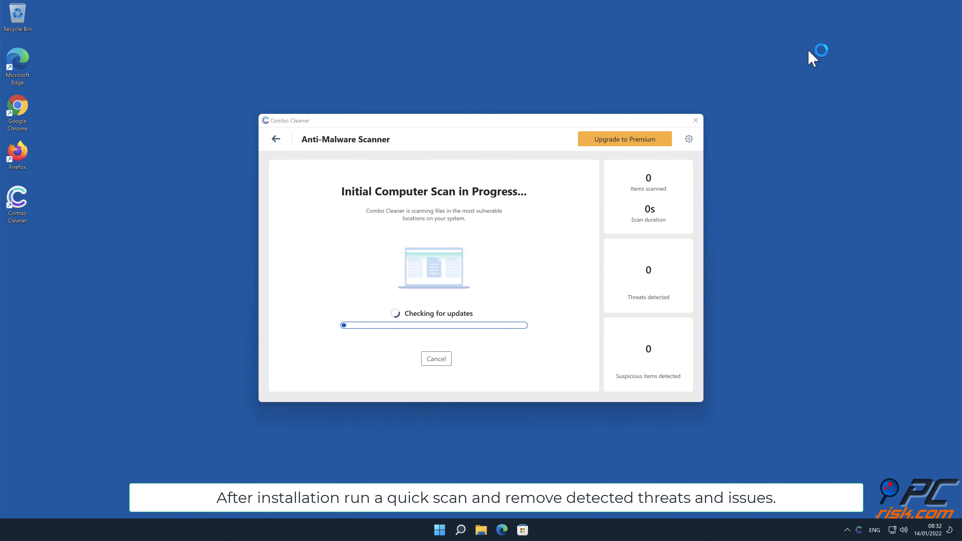
pyautogui.moveTo(712, 278)
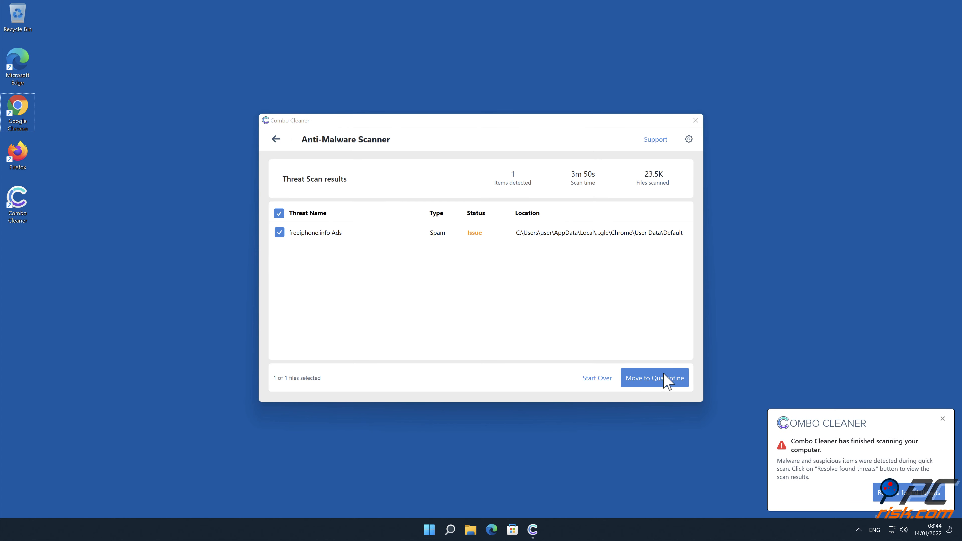
pyautogui.click(654, 377)
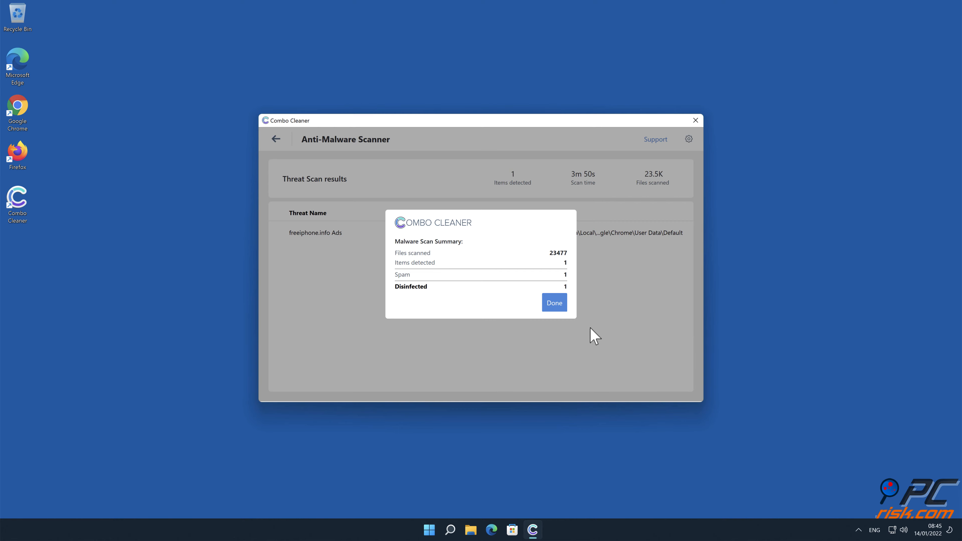
pyautogui.click(553, 303)
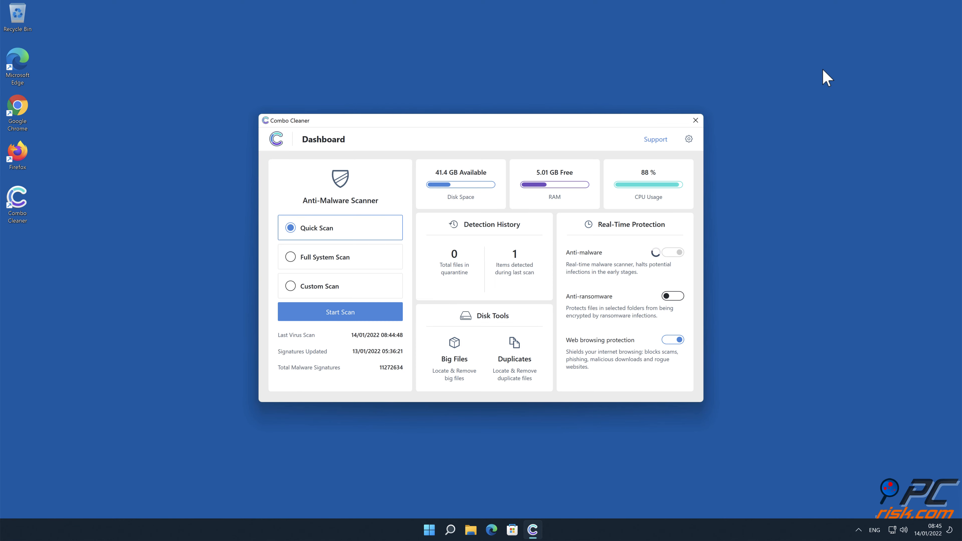
pyautogui.click(695, 121)
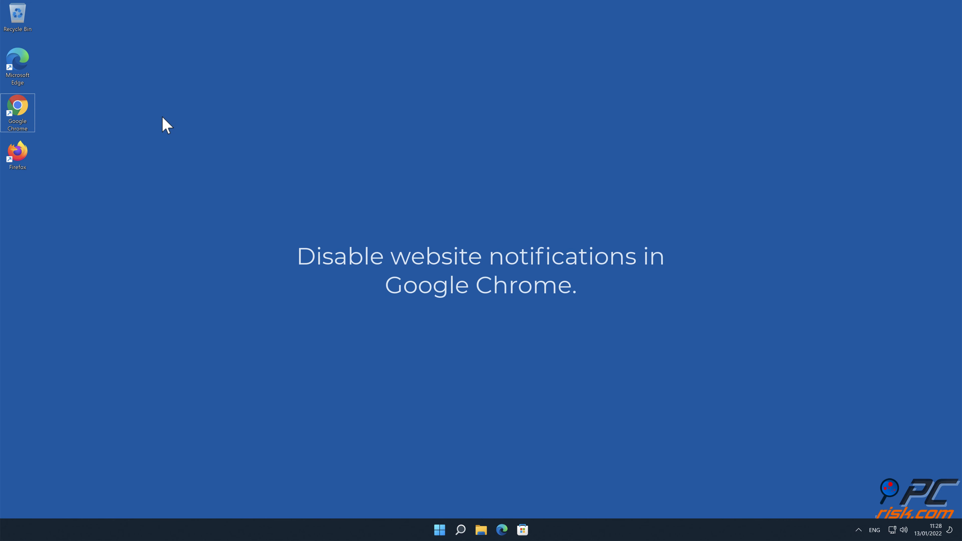
# Launch Chrome and go to Settings > Security and Privacy via the main menu.
pyautogui.doubleClick(18, 112)
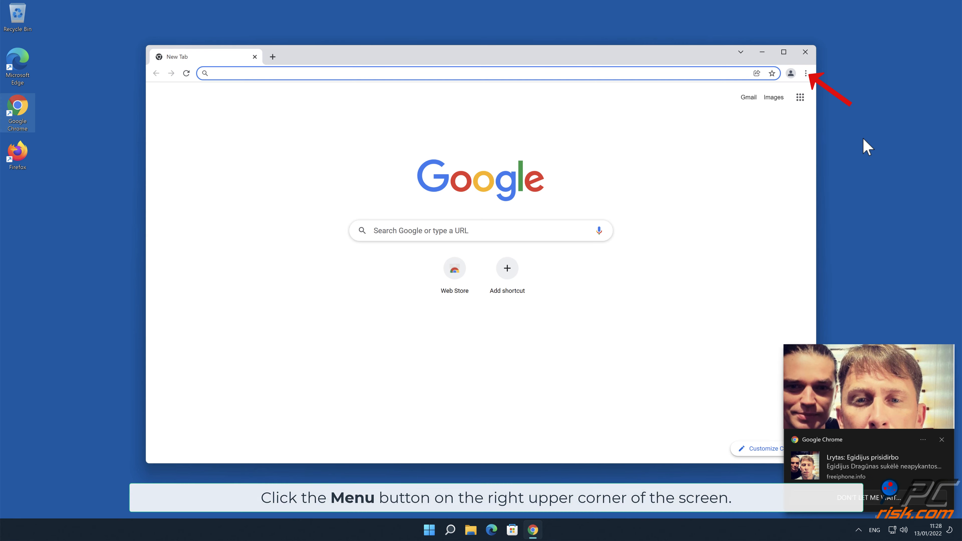
pyautogui.click(806, 73)
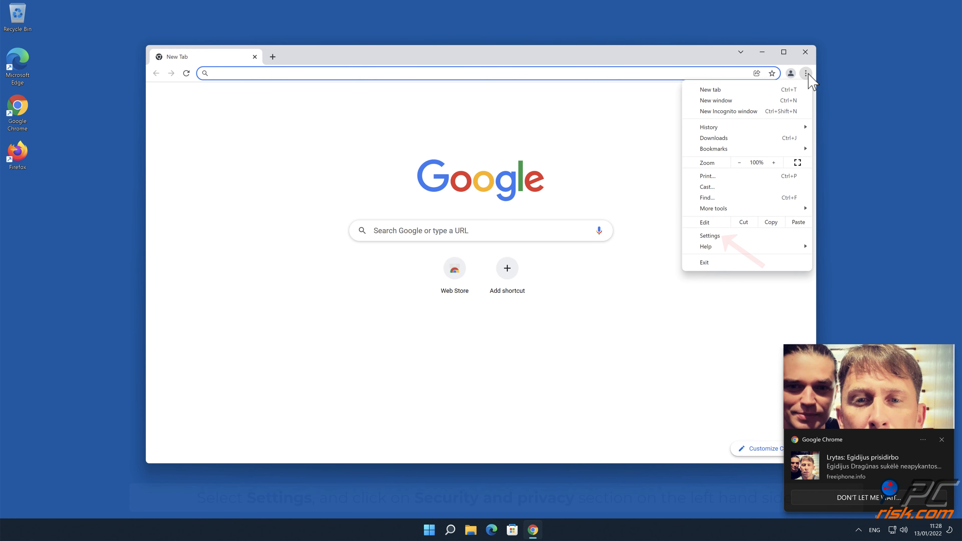
pyautogui.click(710, 235)
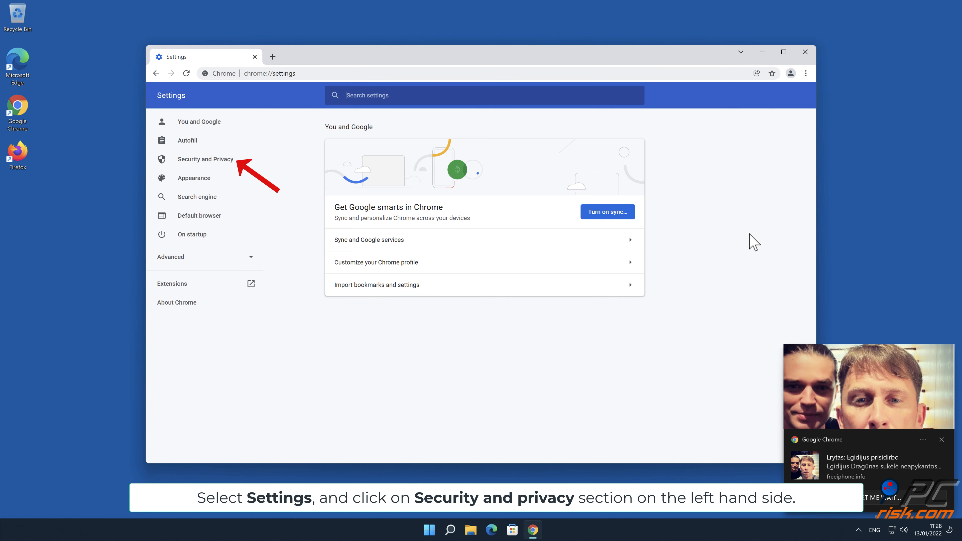
pyautogui.moveTo(313, 168)
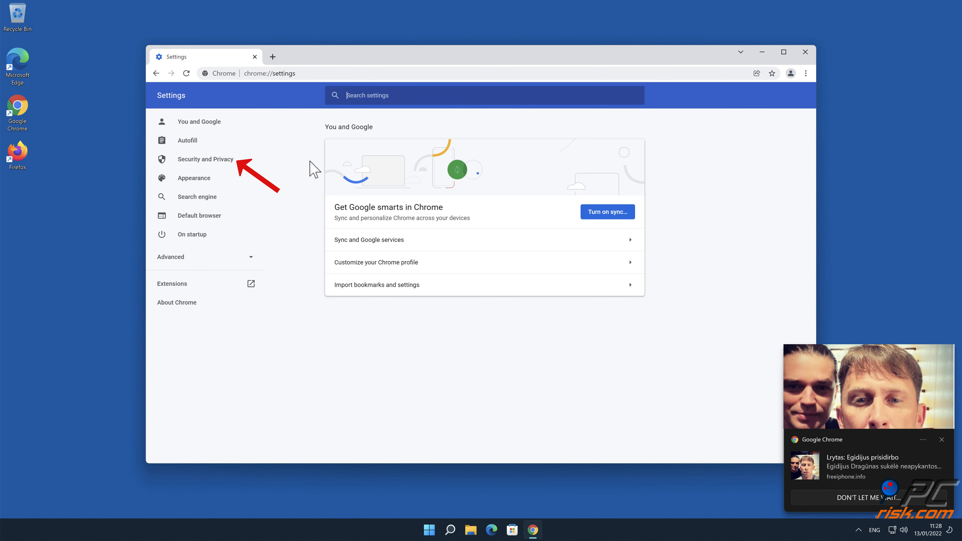
pyautogui.click(205, 159)
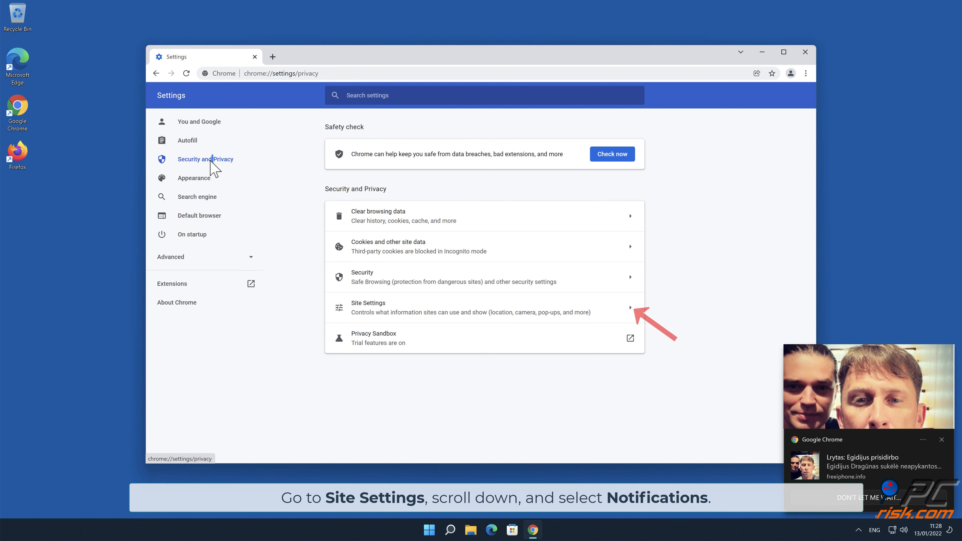
pyautogui.moveTo(380, 219)
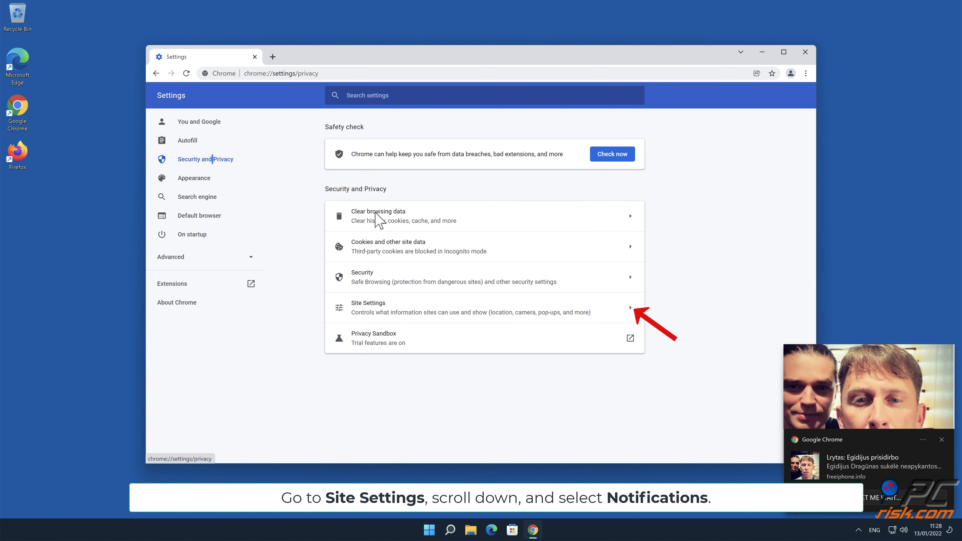
# Go into Site Settings and scroll down to the Notifications permission.
pyautogui.click(368, 307)
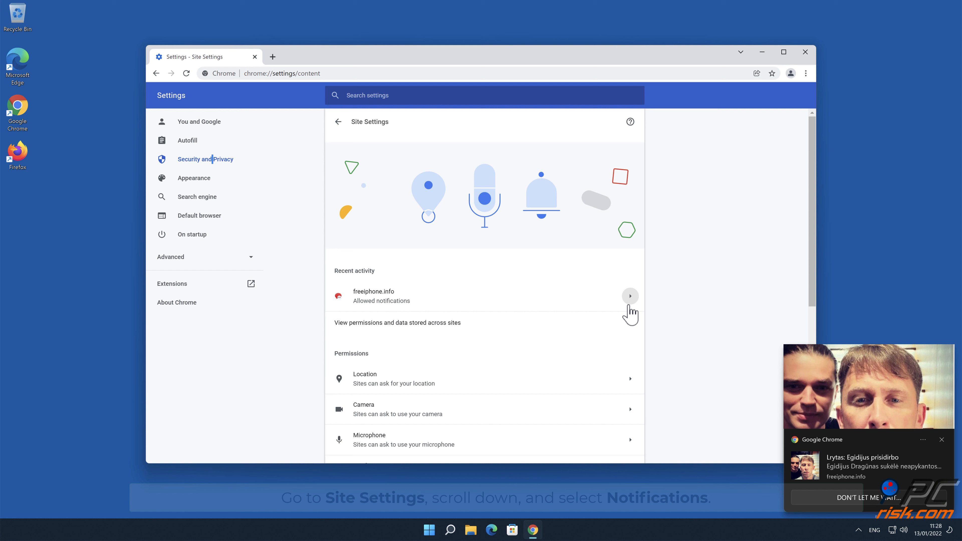
pyautogui.moveTo(780, 244)
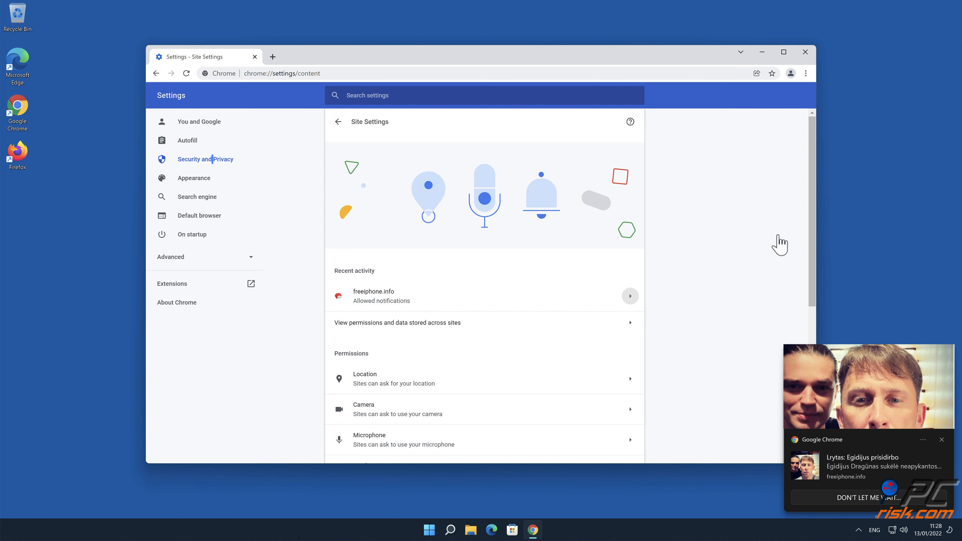
pyautogui.scroll(-3)
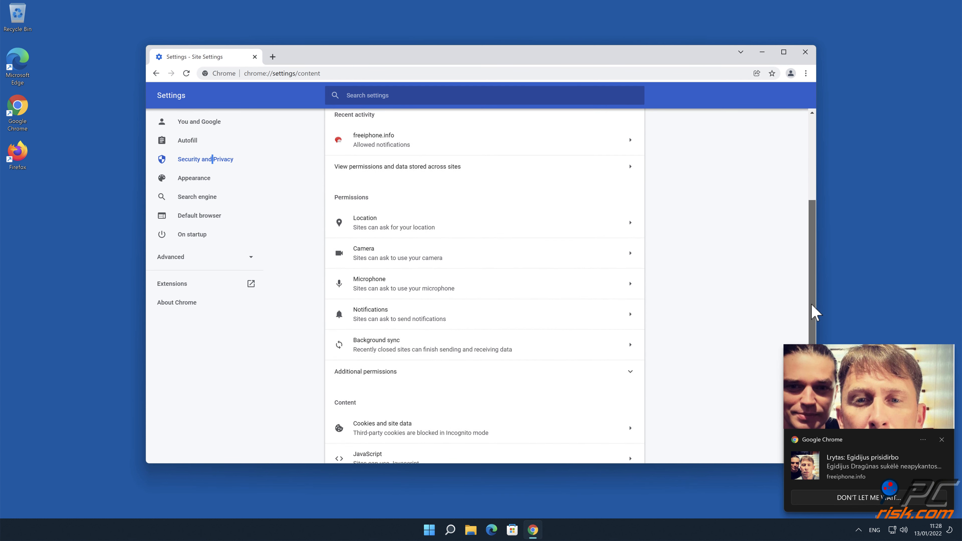
pyautogui.scroll(-3)
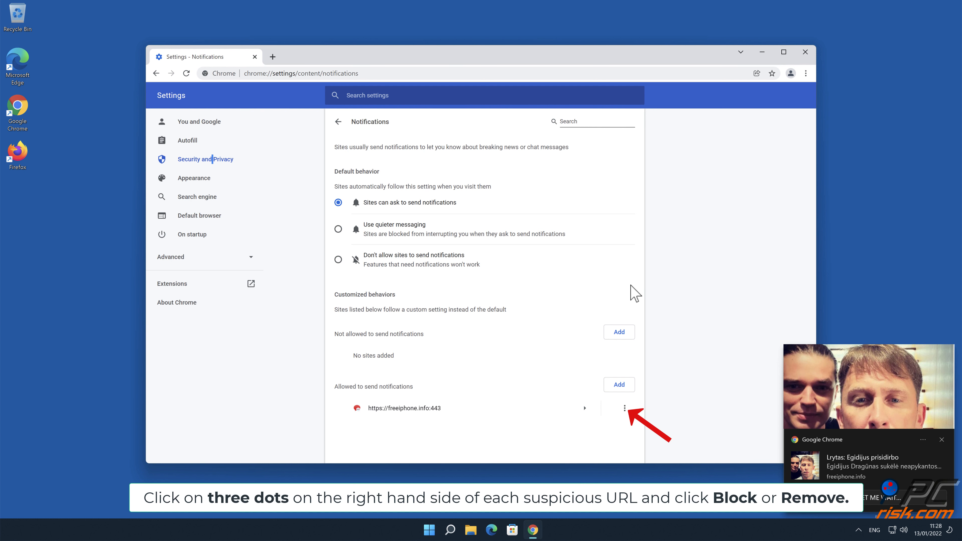
pyautogui.moveTo(631, 333)
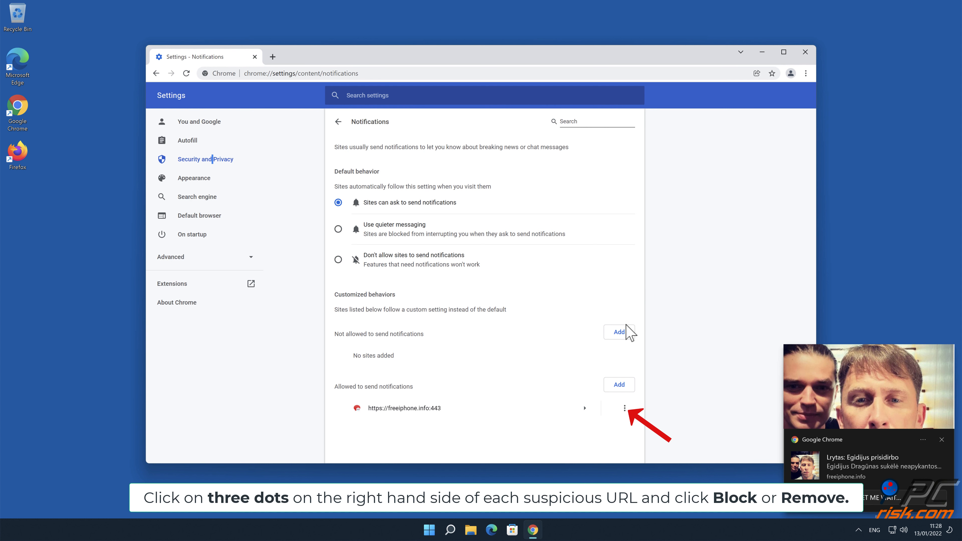
pyautogui.click(624, 408)
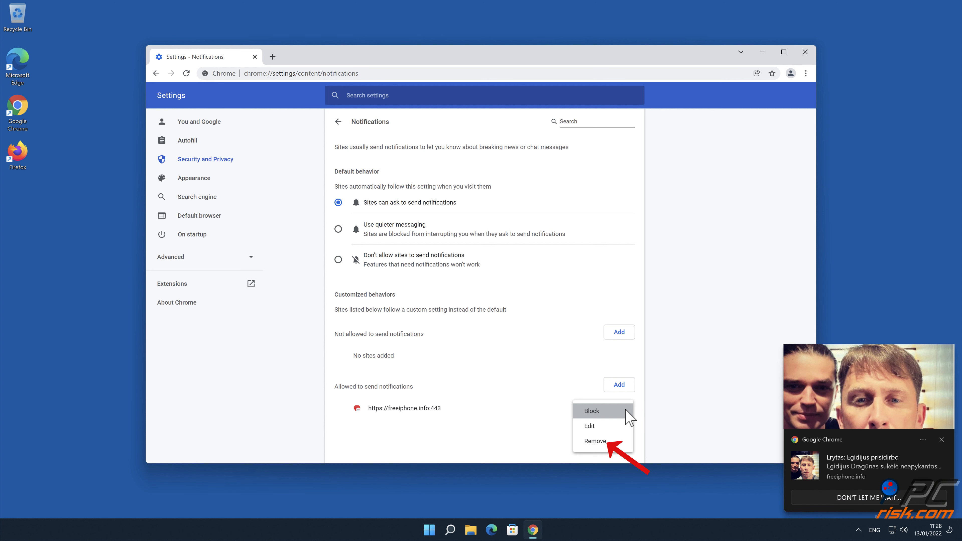
pyautogui.click(594, 441)
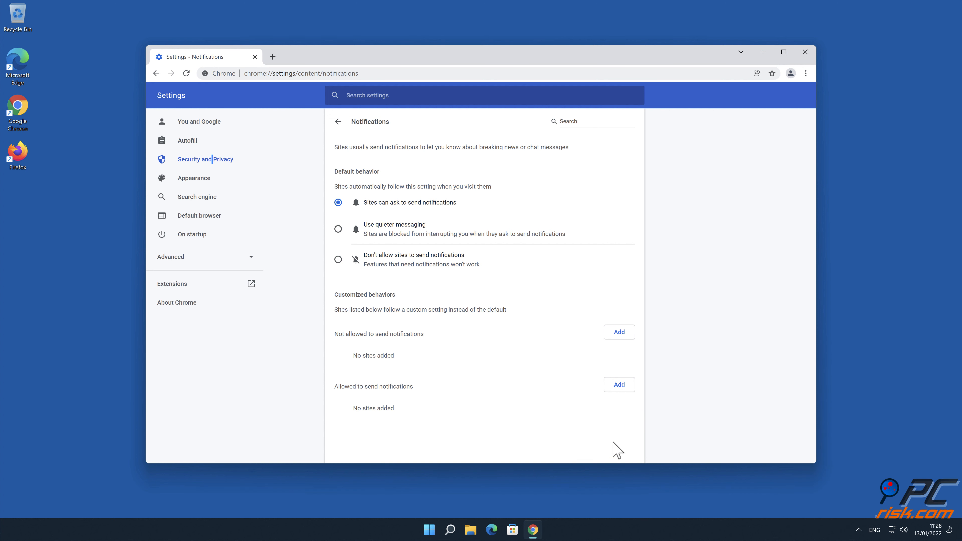
pyautogui.moveTo(805, 52)
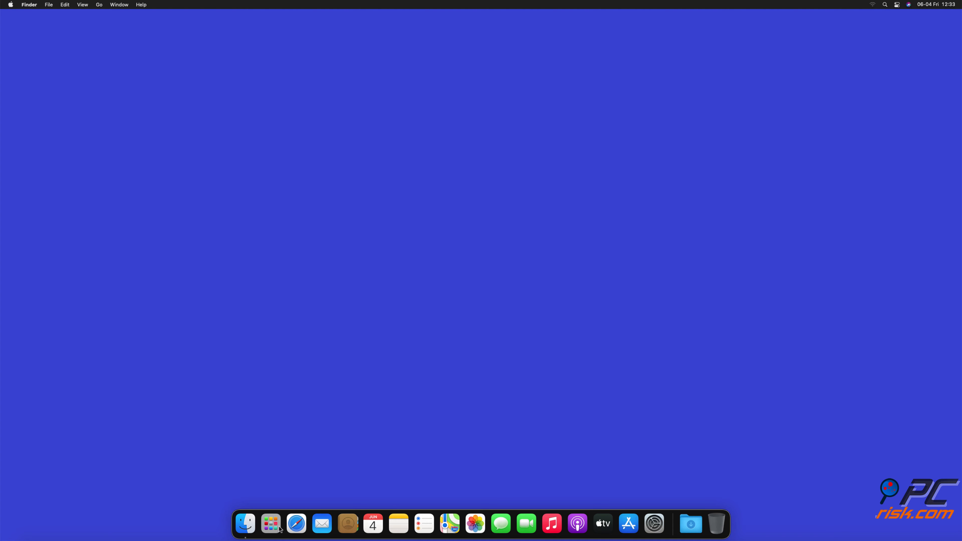
pyautogui.click(296, 523)
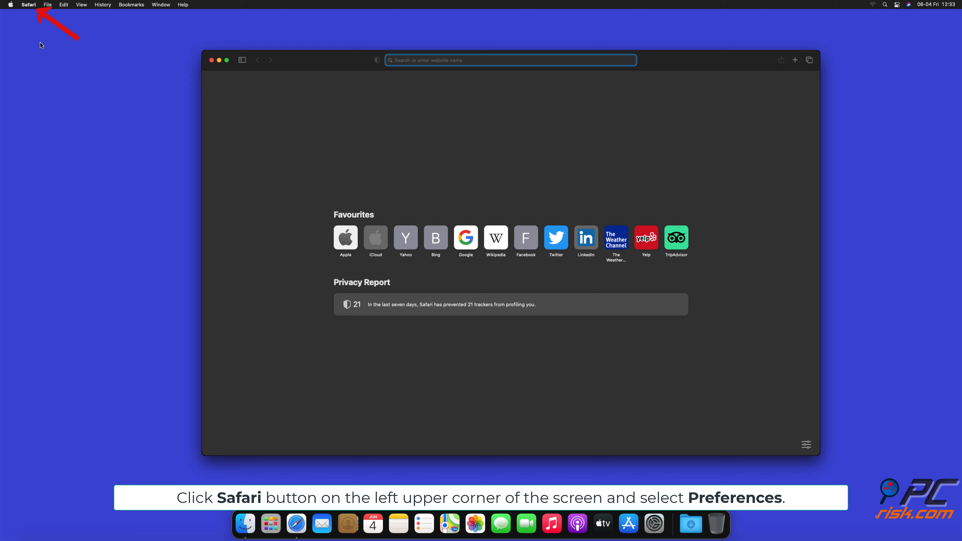
# In Safari Preferences > Websites, select Notifications to list the allowed sites.
pyautogui.click(29, 4)
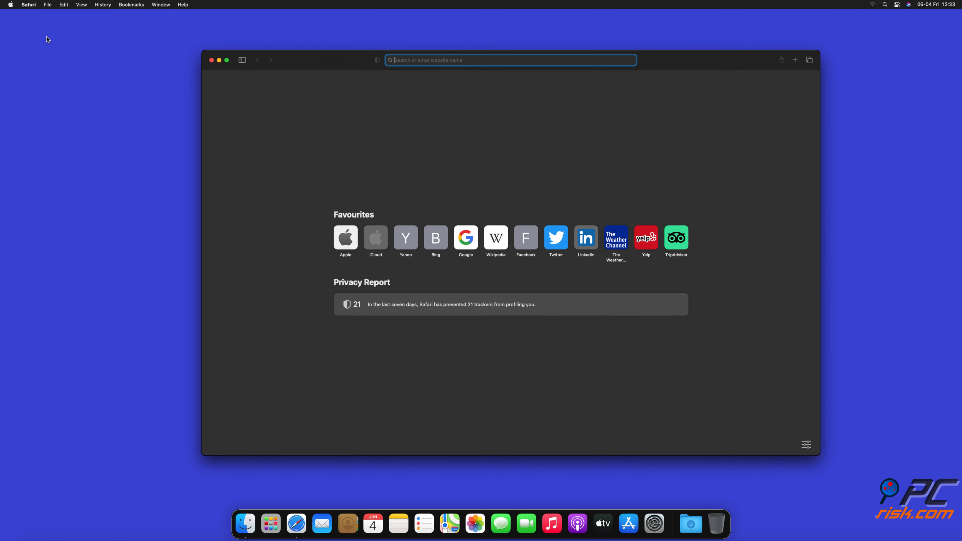
pyautogui.click(30, 4)
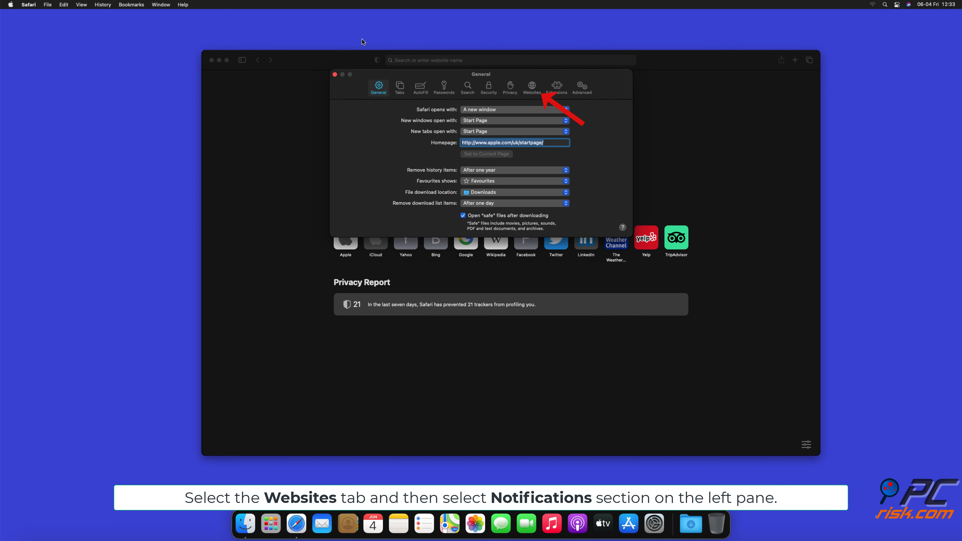
pyautogui.click(531, 86)
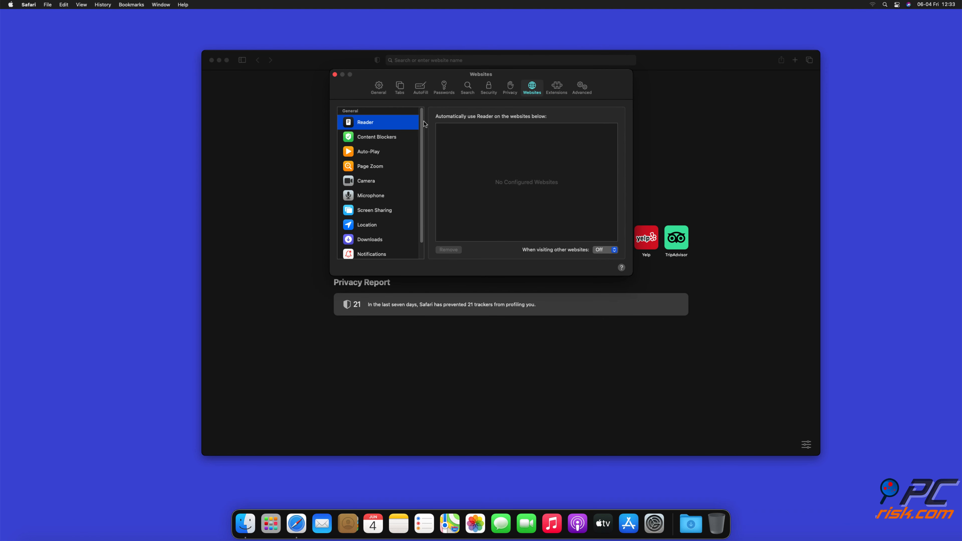
pyautogui.scroll(-3)
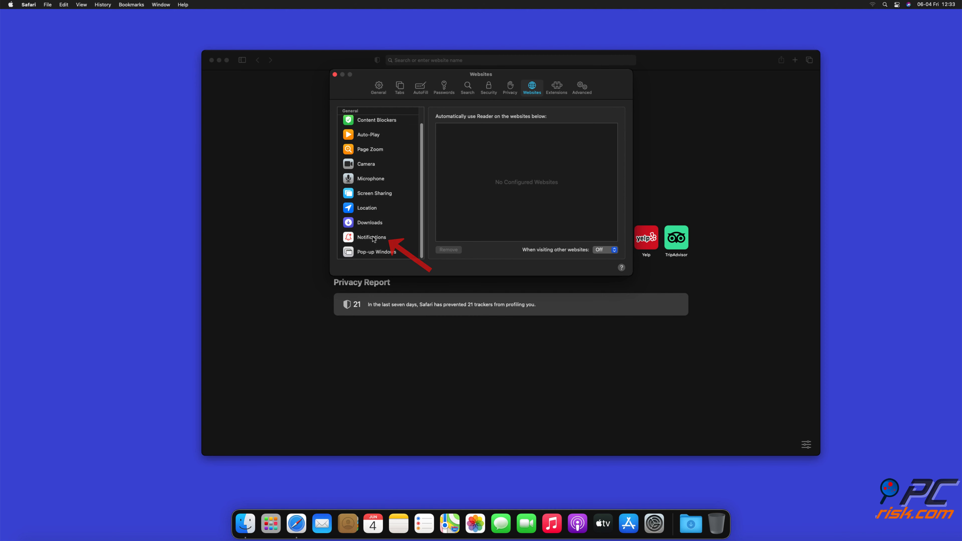
pyautogui.click(372, 238)
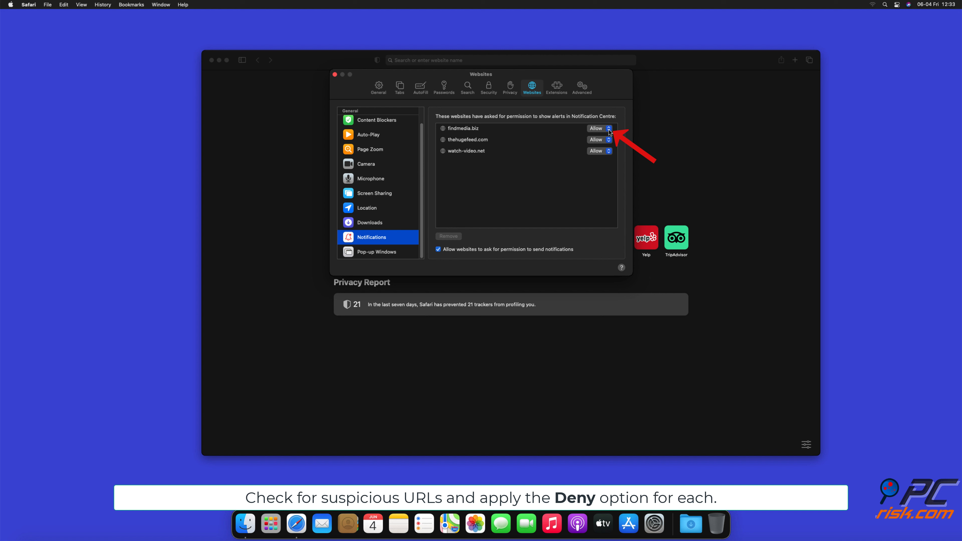
# Set findmedia.biz, thehugefeed.com and watch-video.net to Deny and close Preferences.
pyautogui.click(596, 128)
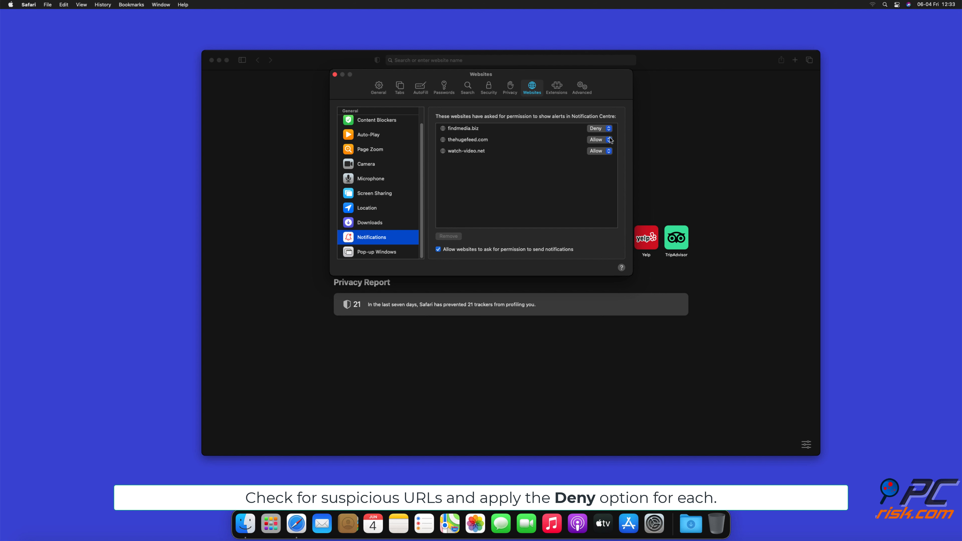
pyautogui.click(599, 139)
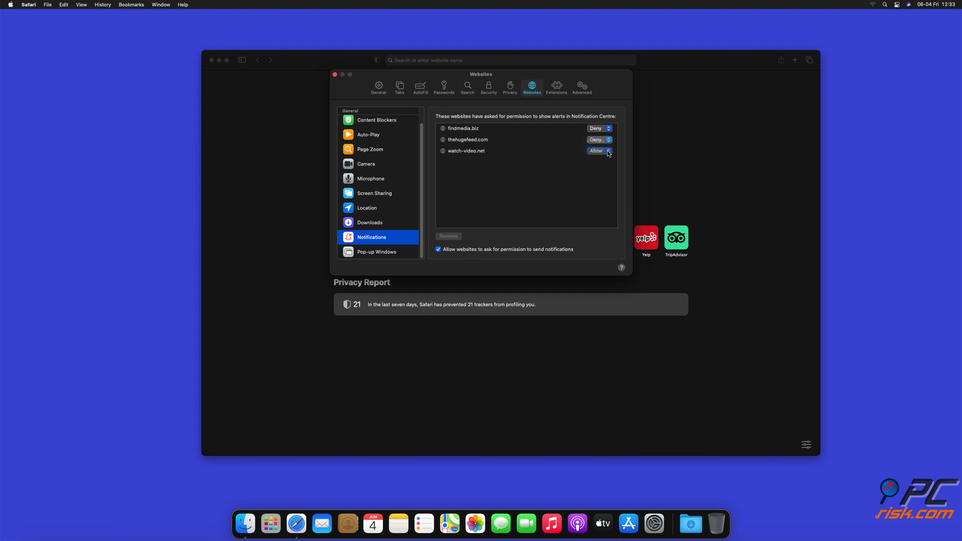
pyautogui.click(598, 161)
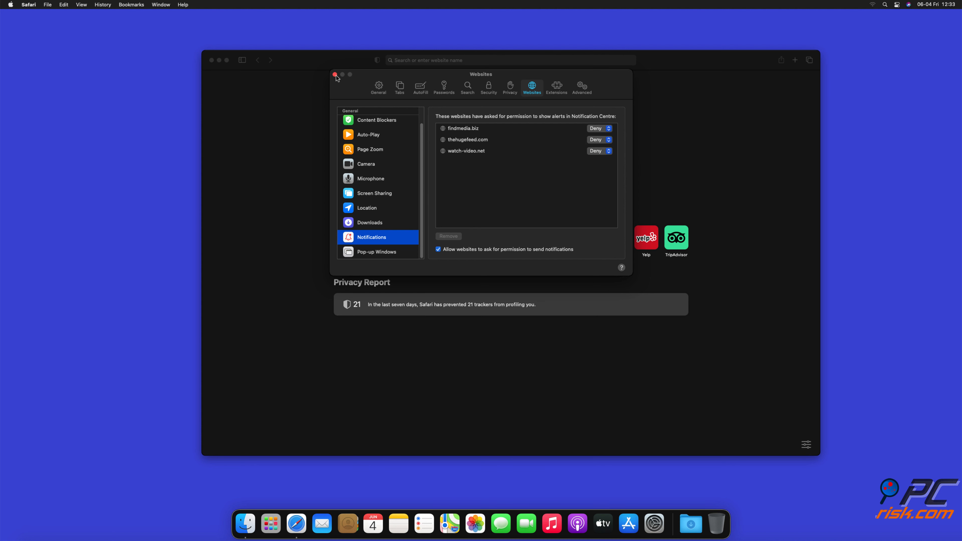
pyautogui.click(336, 75)
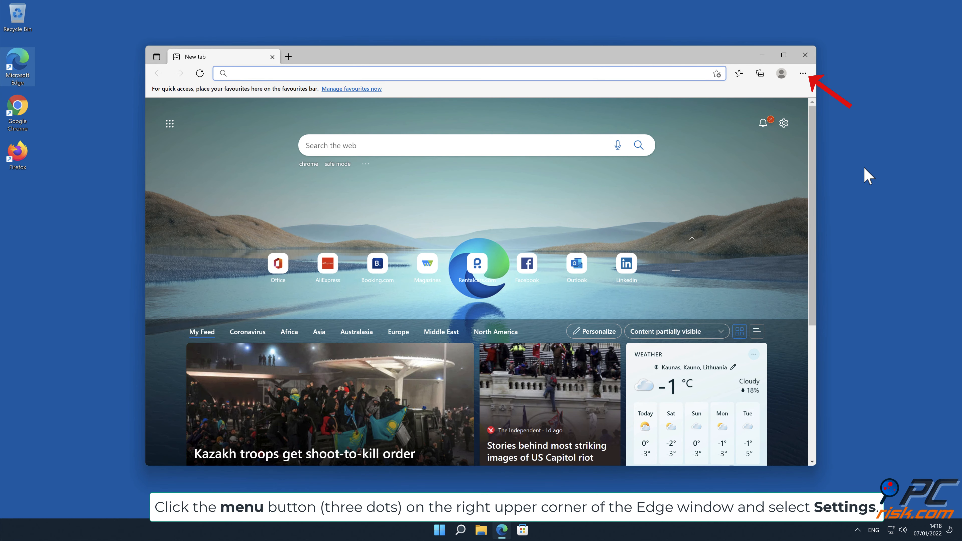
# In Edge Settings, go to Cookies and site permissions and scroll down to Notifications.
pyautogui.click(802, 73)
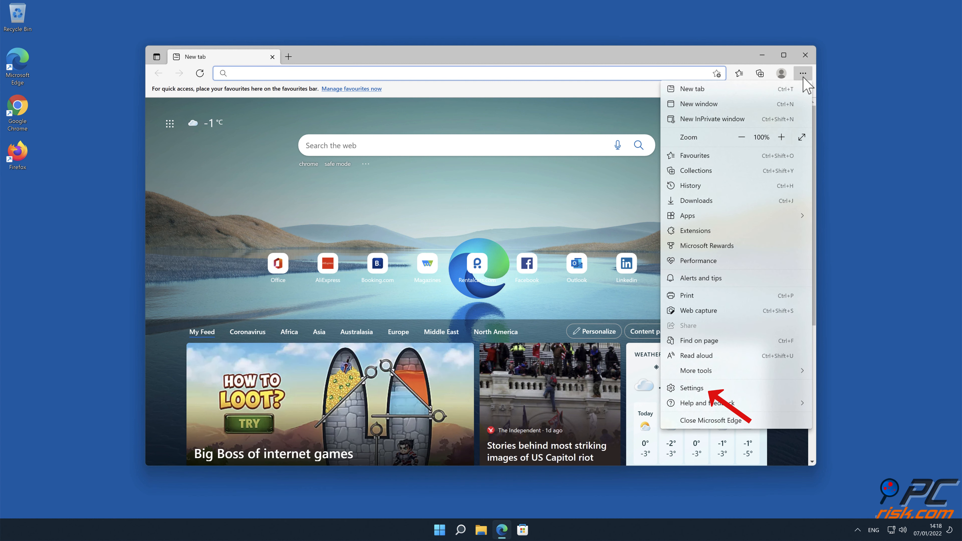
pyautogui.click(691, 388)
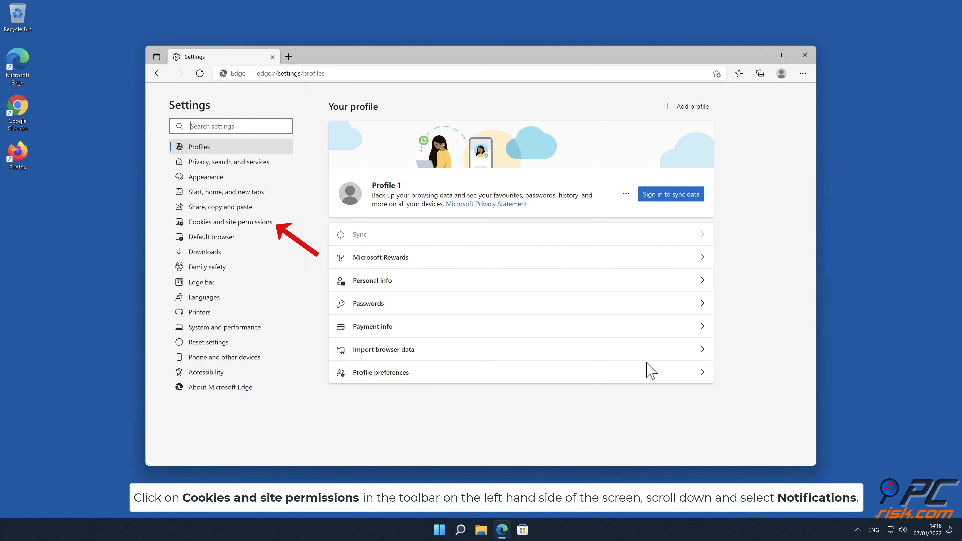
pyautogui.click(232, 221)
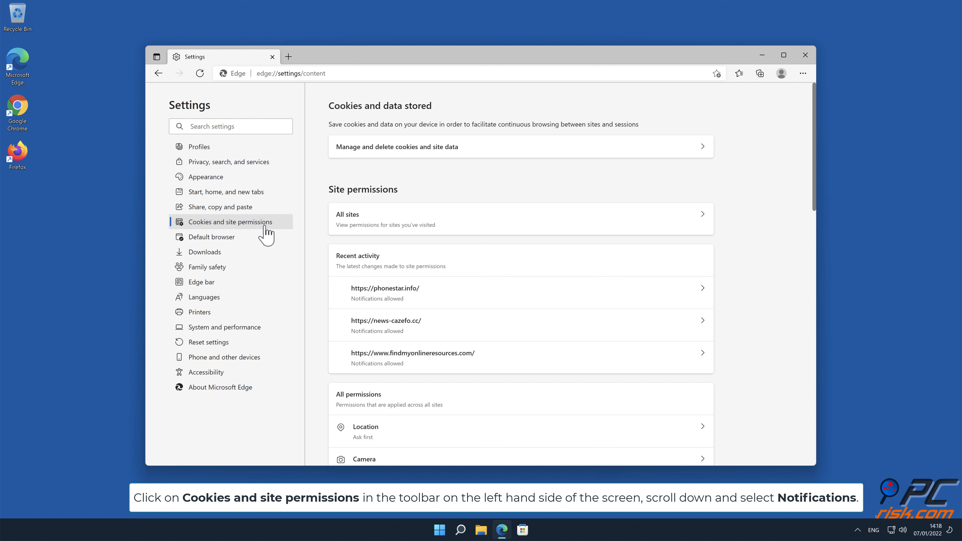
pyautogui.moveTo(596, 199)
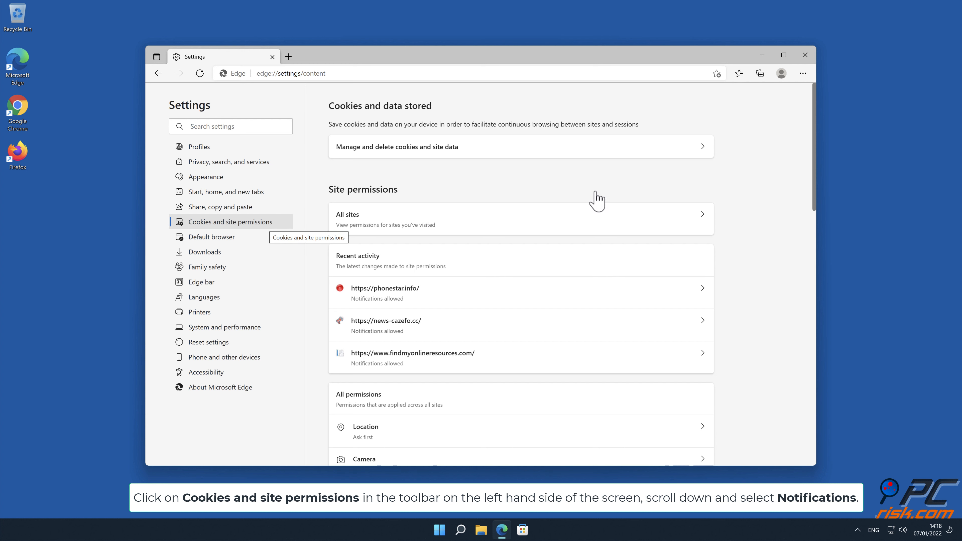
pyautogui.scroll(-3)
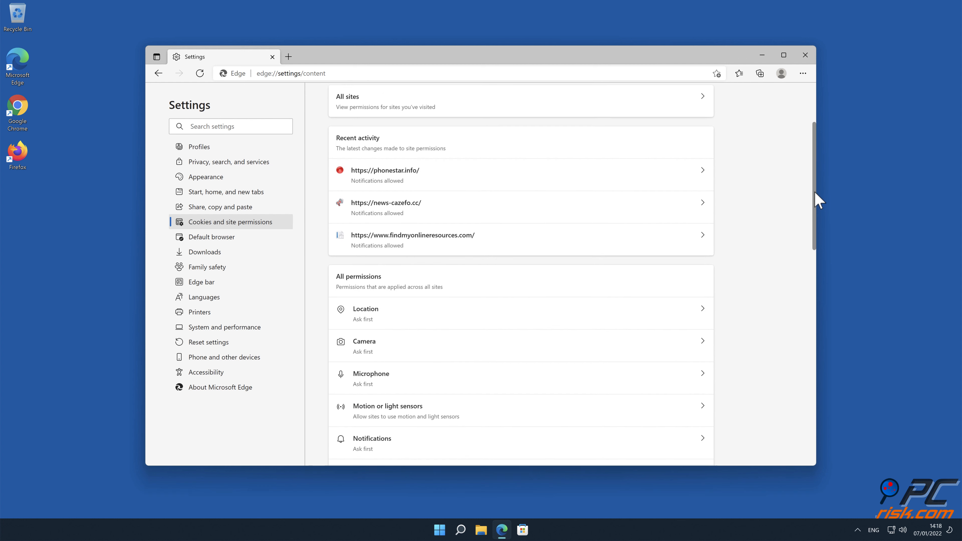
pyautogui.scroll(-3)
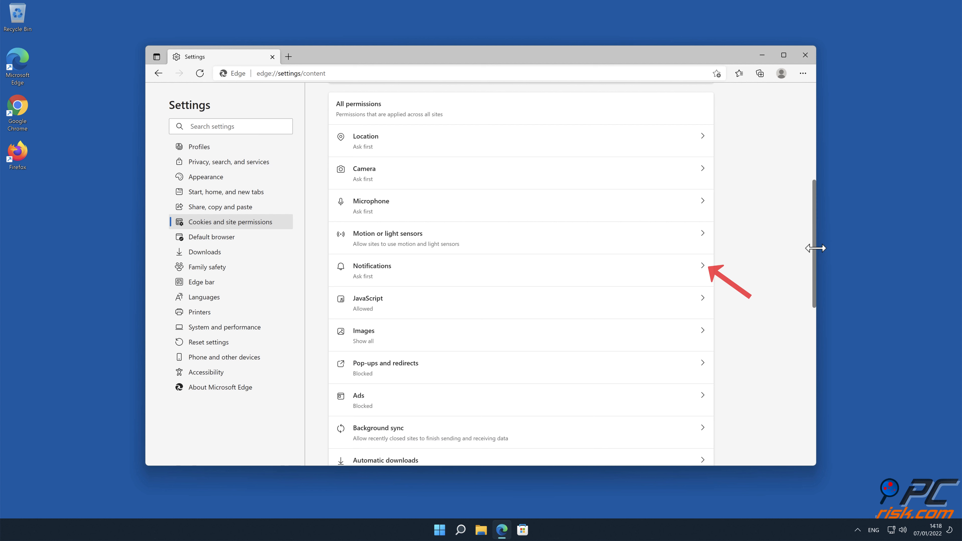
pyautogui.moveTo(727, 259)
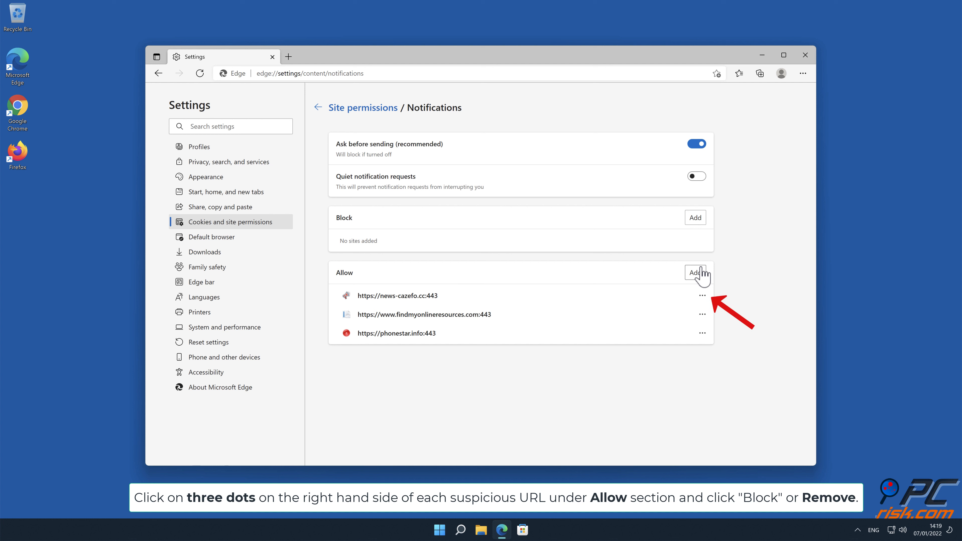
pyautogui.moveTo(704, 302)
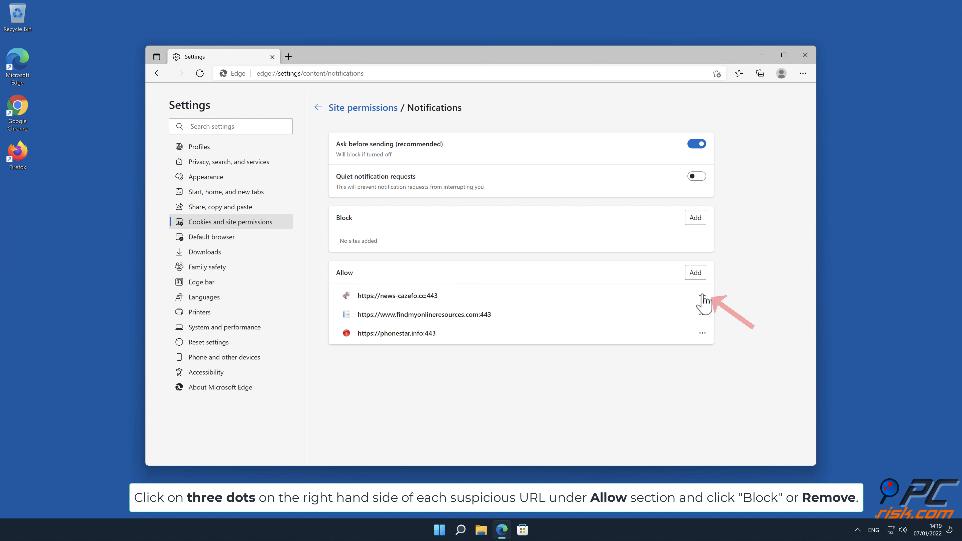
# Remove news-cazefo.cc and phonestar.info from Edge's allowed notification senders via their three-dots menus.
pyautogui.click(702, 295)
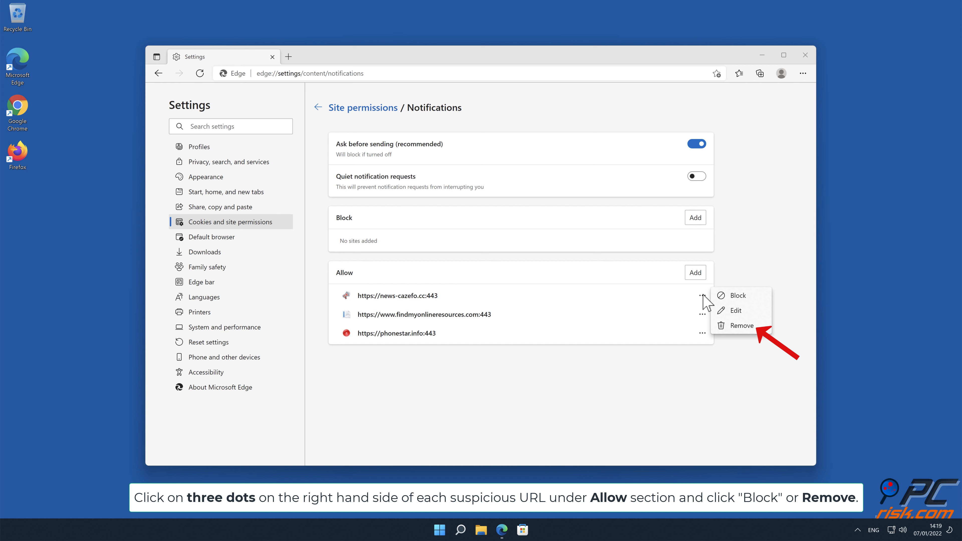
pyautogui.moveTo(746, 336)
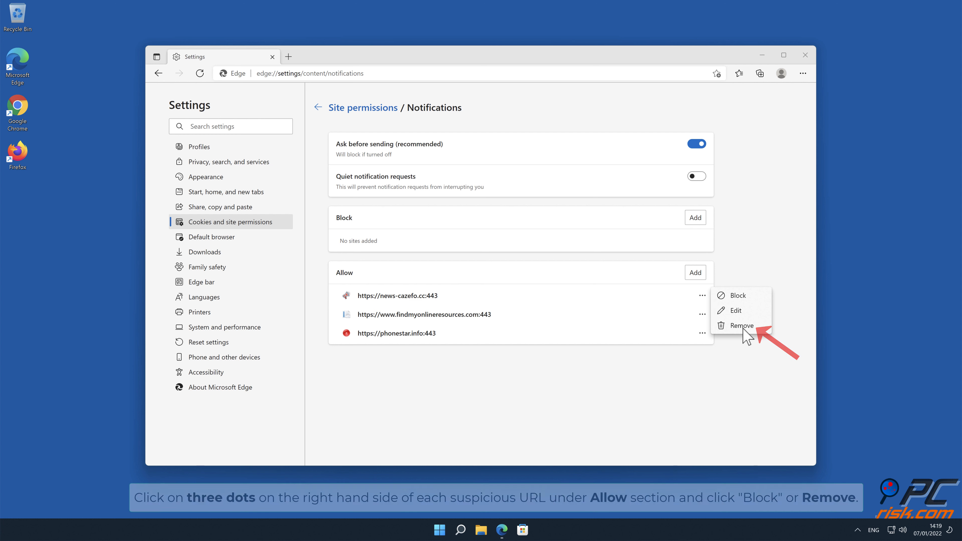
pyautogui.click(741, 325)
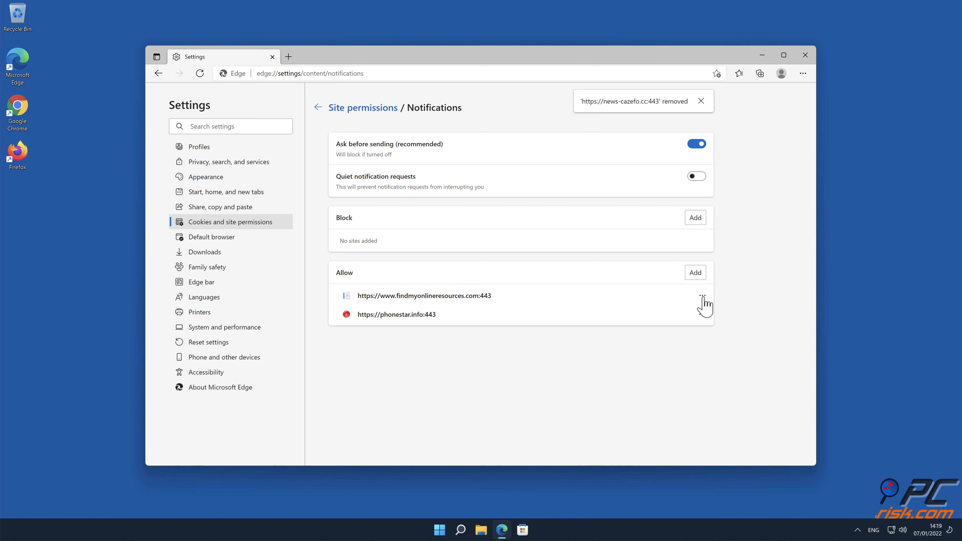
pyautogui.moveTo(746, 338)
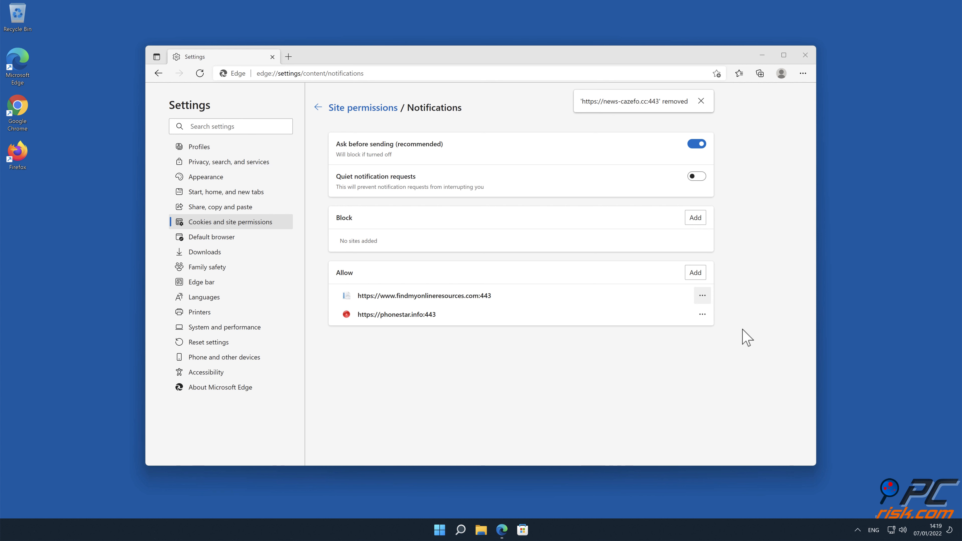
pyautogui.click(702, 295)
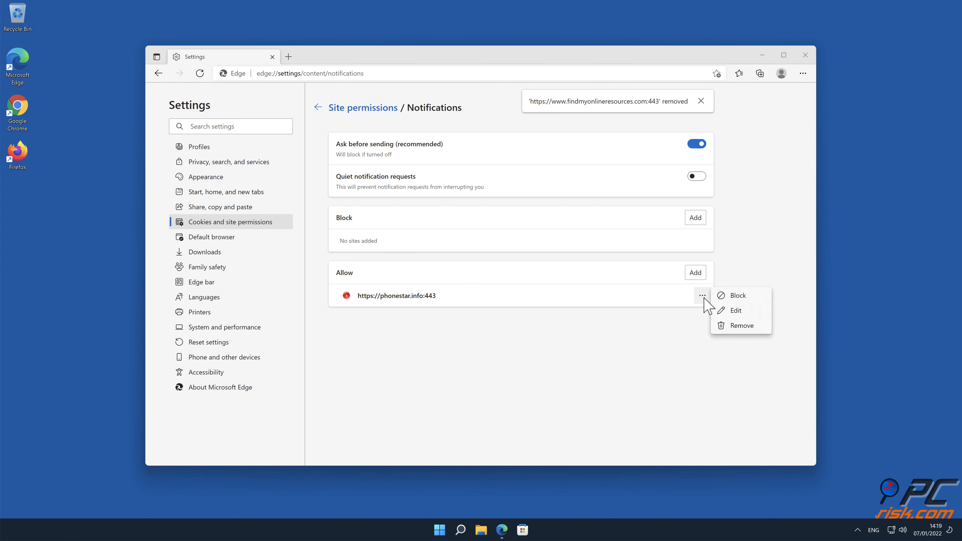
pyautogui.click(741, 325)
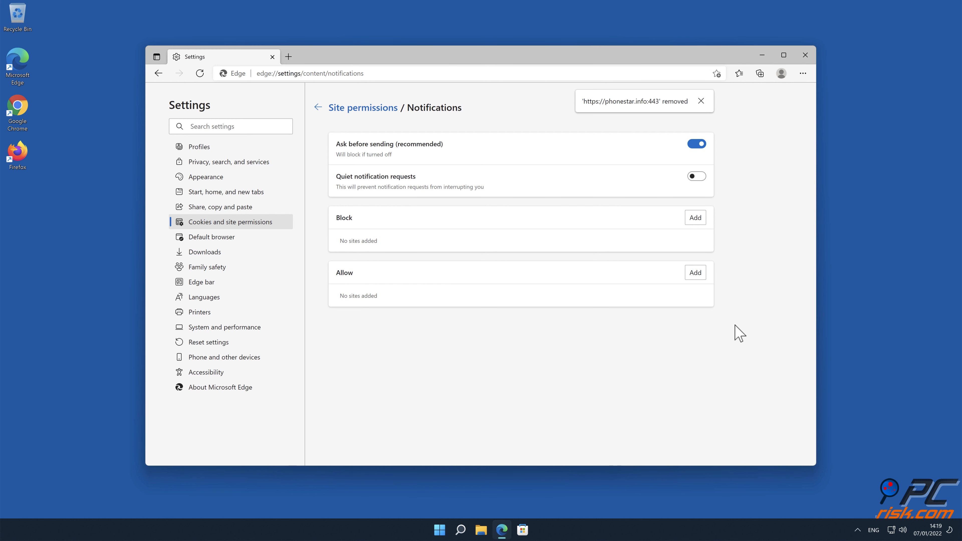
pyautogui.click(805, 55)
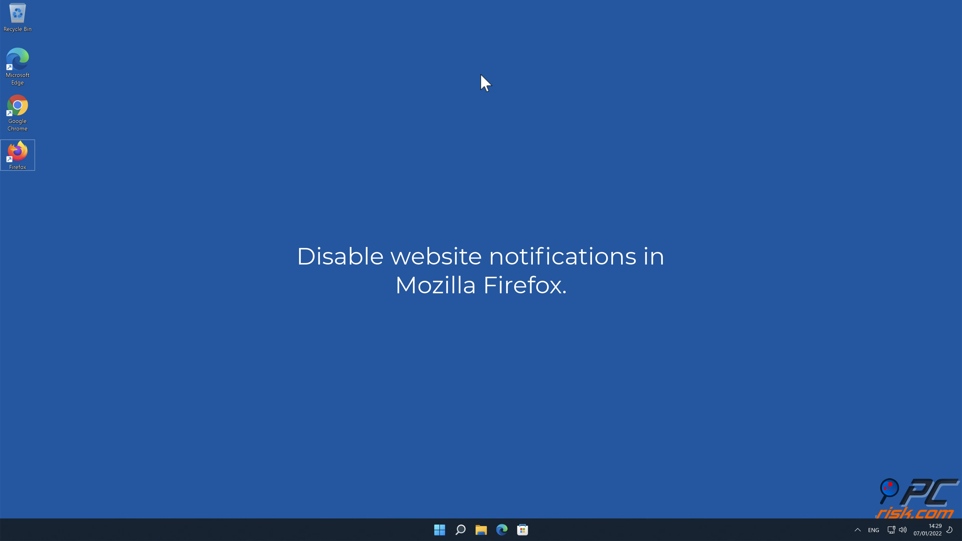
# Launch Firefox and reach Privacy & Security > Permissions > Notifications Settings, listing three spam sites.
pyautogui.doubleClick(17, 151)
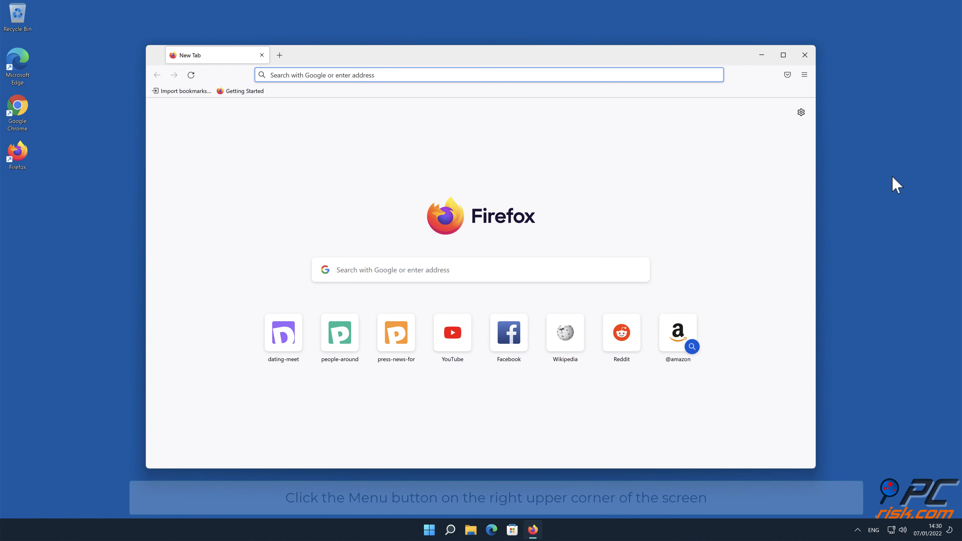
pyautogui.click(804, 74)
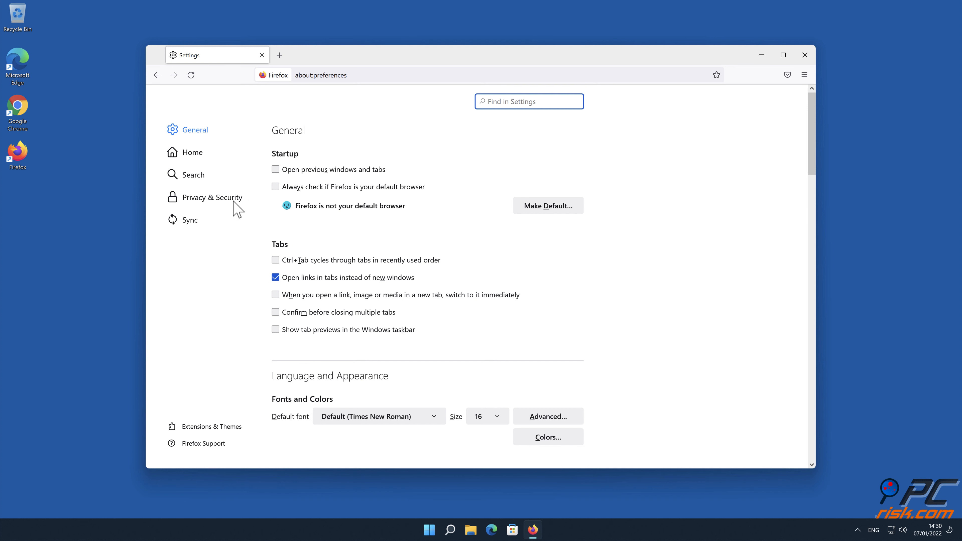
pyautogui.click(212, 197)
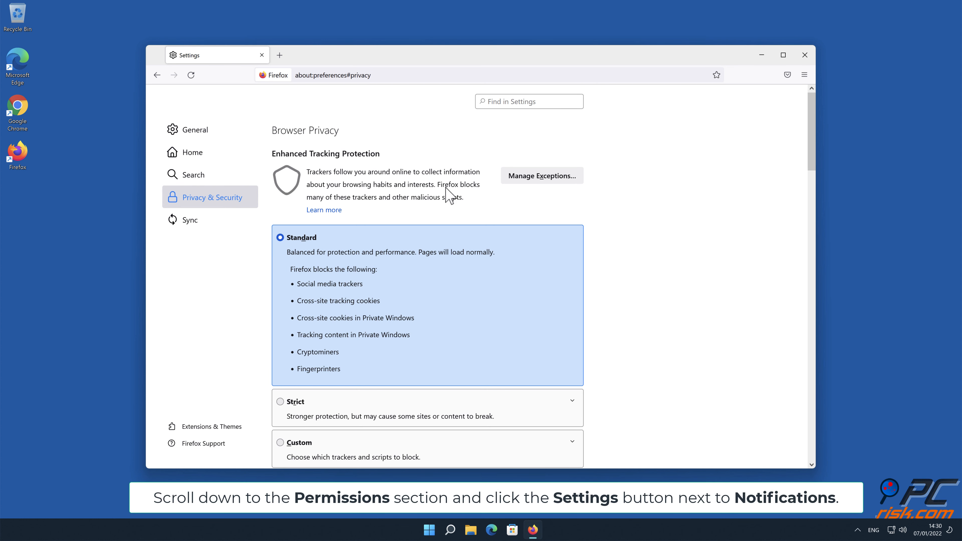
pyautogui.scroll(-3)
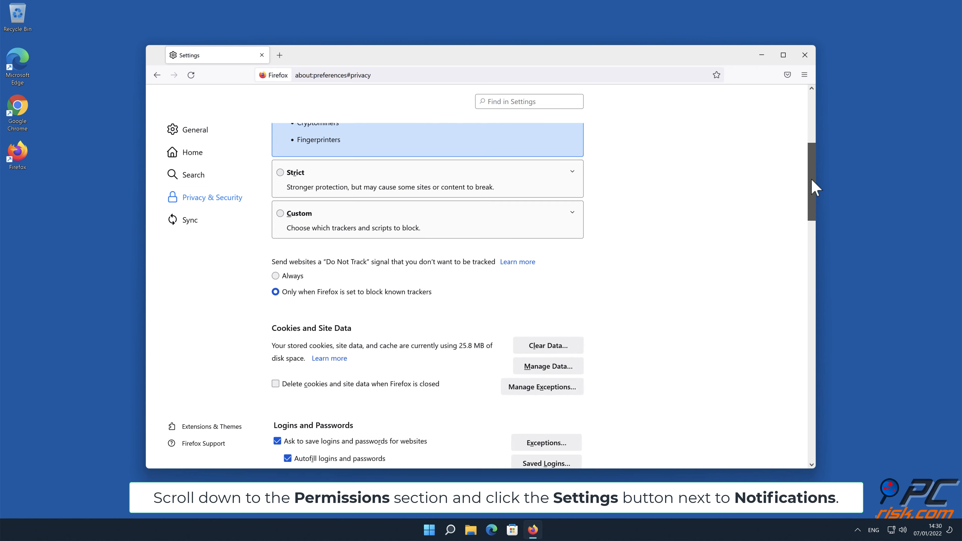
pyautogui.scroll(-3)
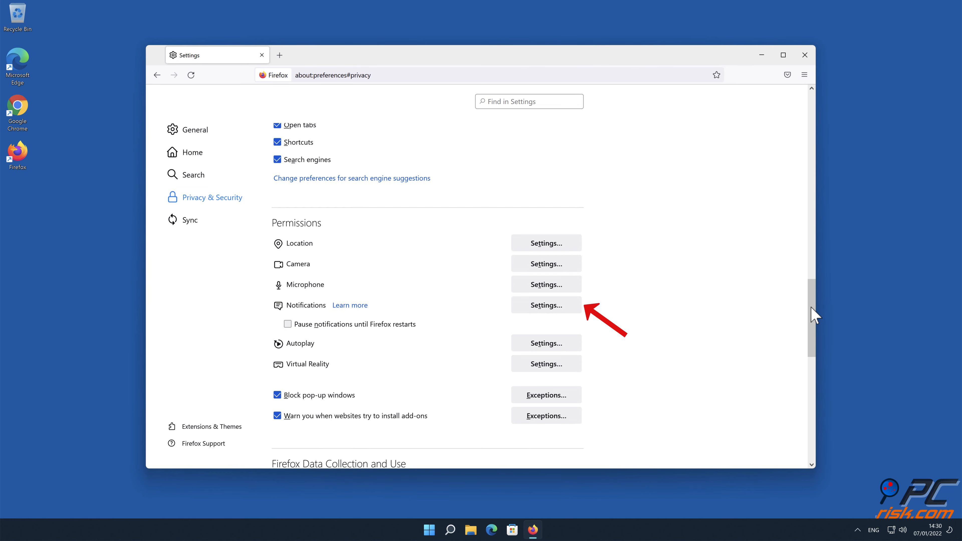
pyautogui.click(546, 305)
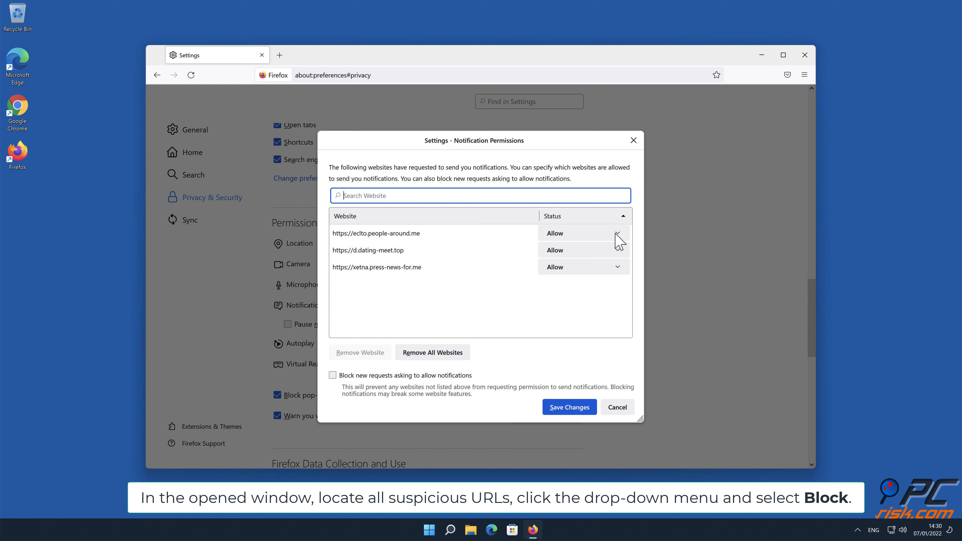
# Set eclto.people-around.me and d.dating-meet.top to Block in Notification Permissions, then close Firefox.
pyautogui.click(618, 232)
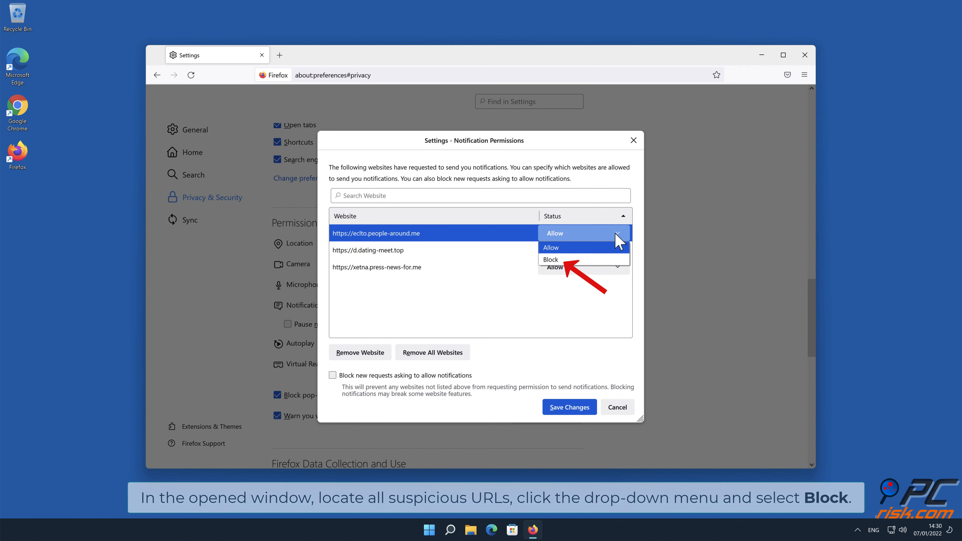
pyautogui.moveTo(607, 260)
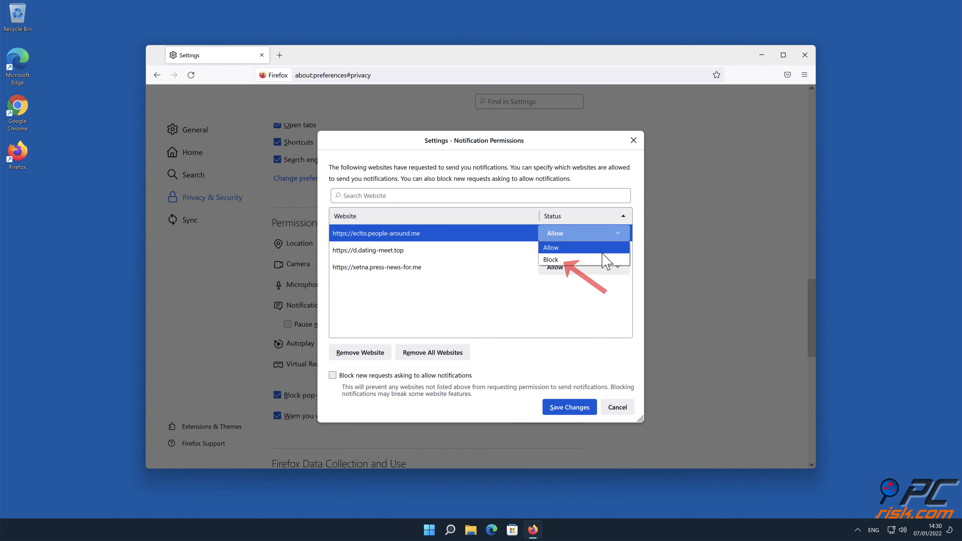
pyautogui.click(549, 259)
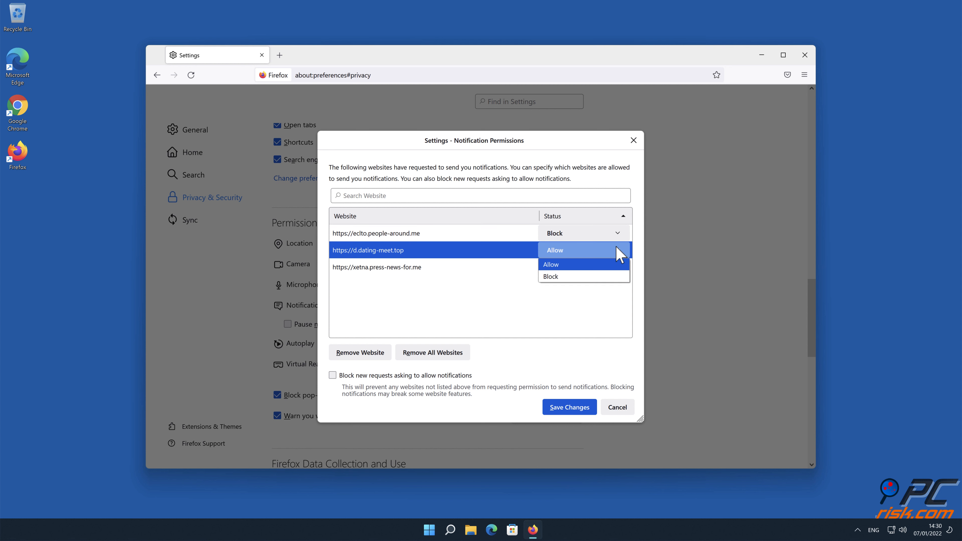
pyautogui.click(550, 277)
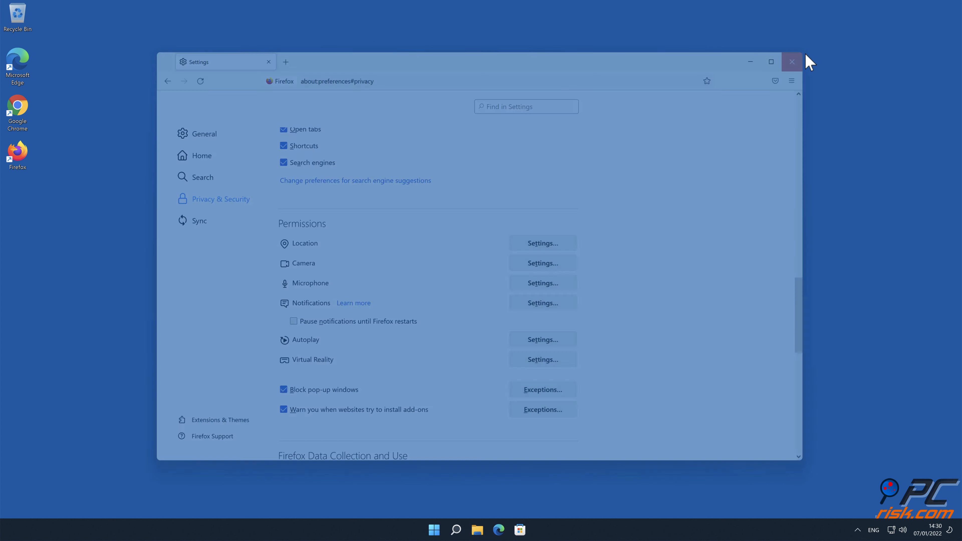
pyautogui.click(792, 61)
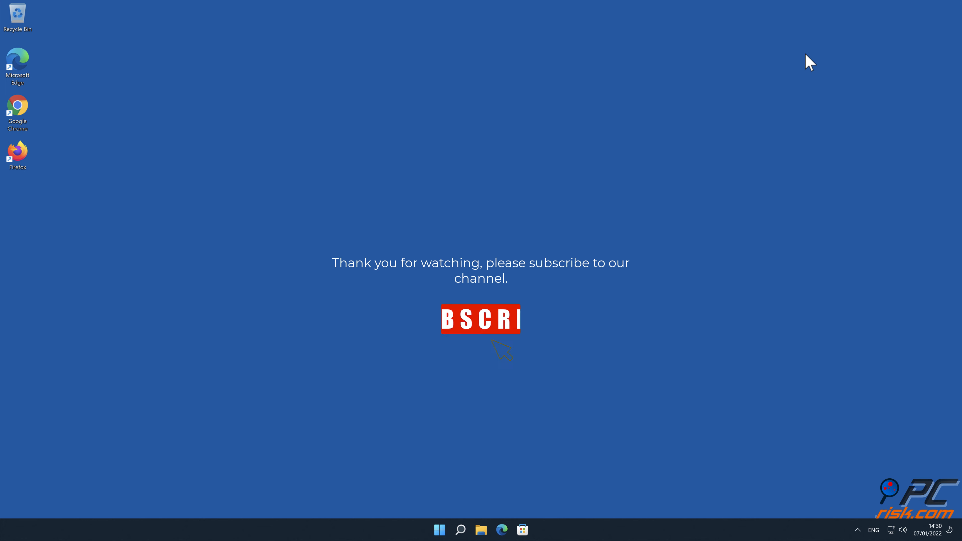